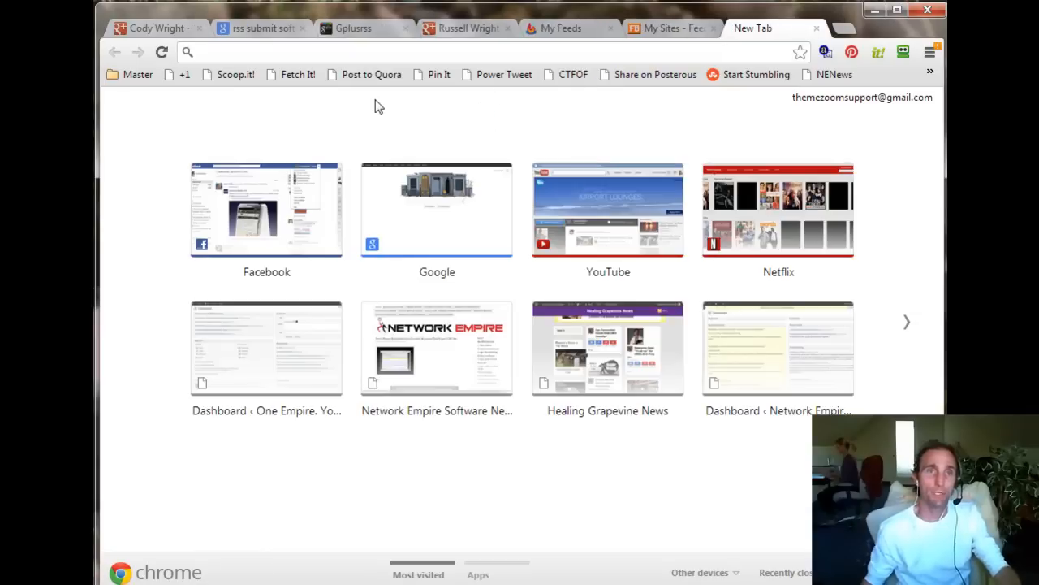
Search google.com for Google Reader and open the top Google Reader result.
text(google.com/search?q=google+reader&oq=google+reader&sugexp=chrome,mod=0&source)
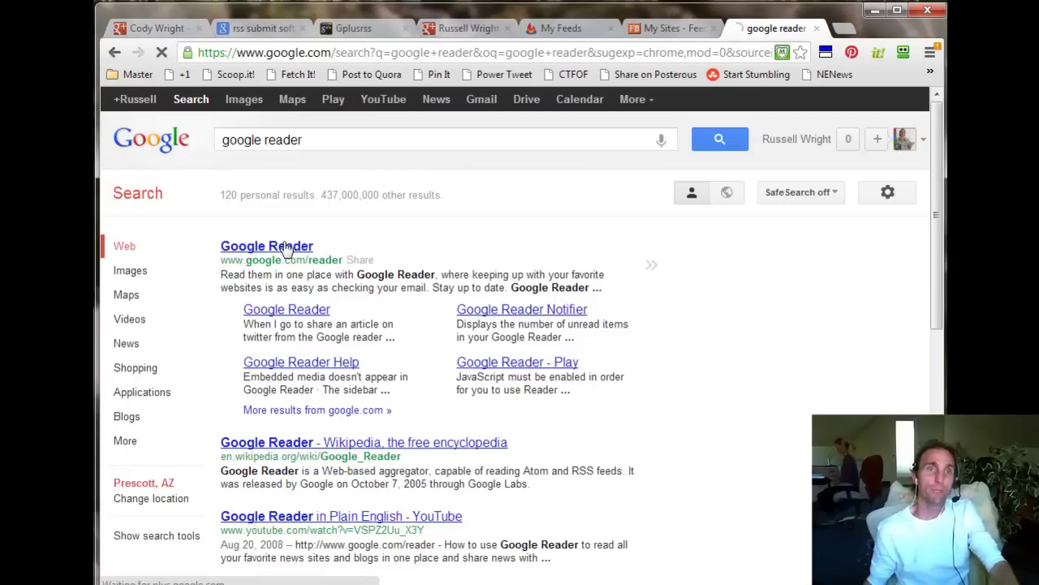
click(267, 245)
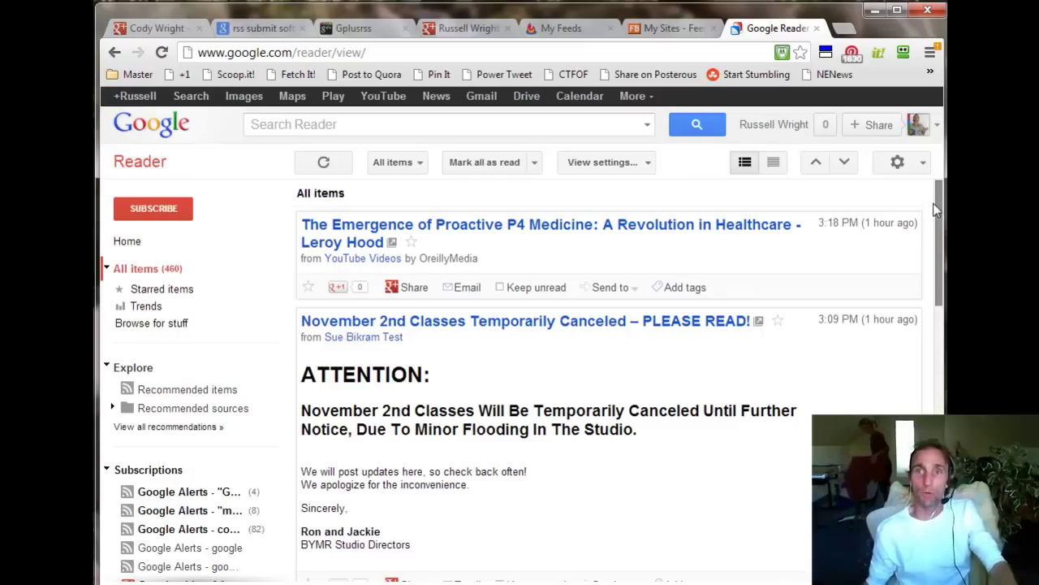
scroll(down, 3)
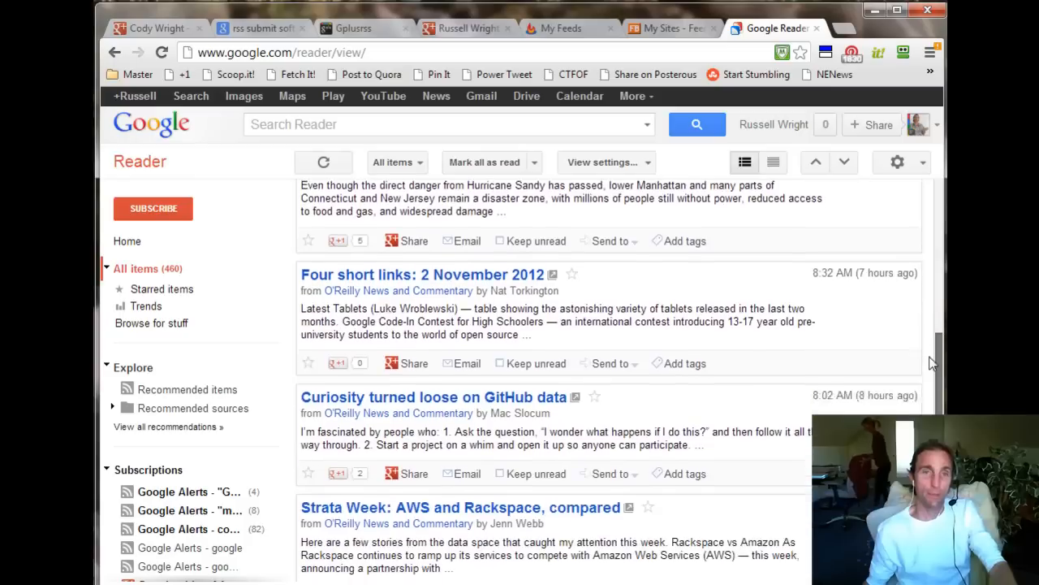
scroll(up, 3)
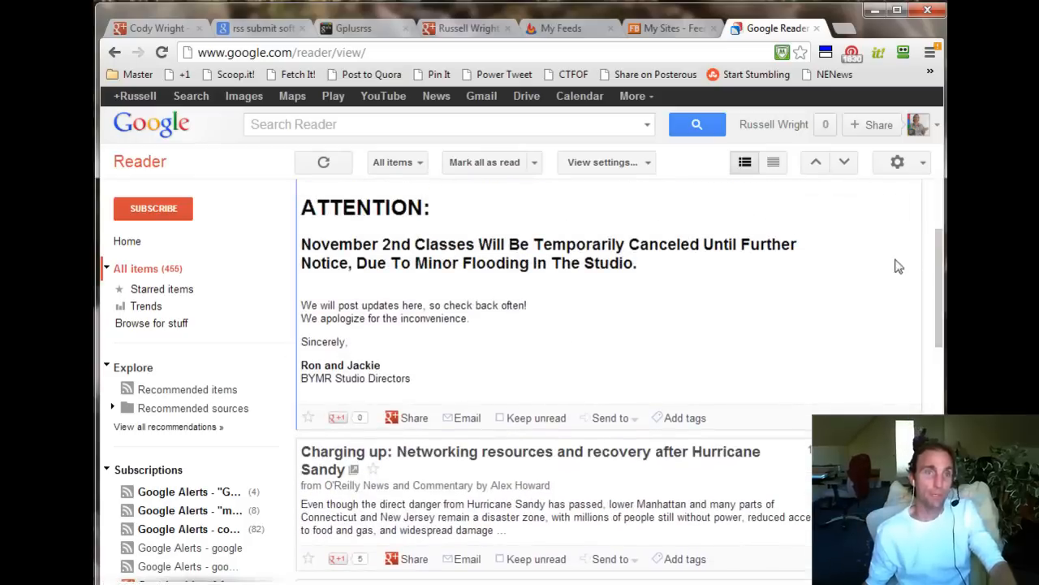
scroll(down, 3)
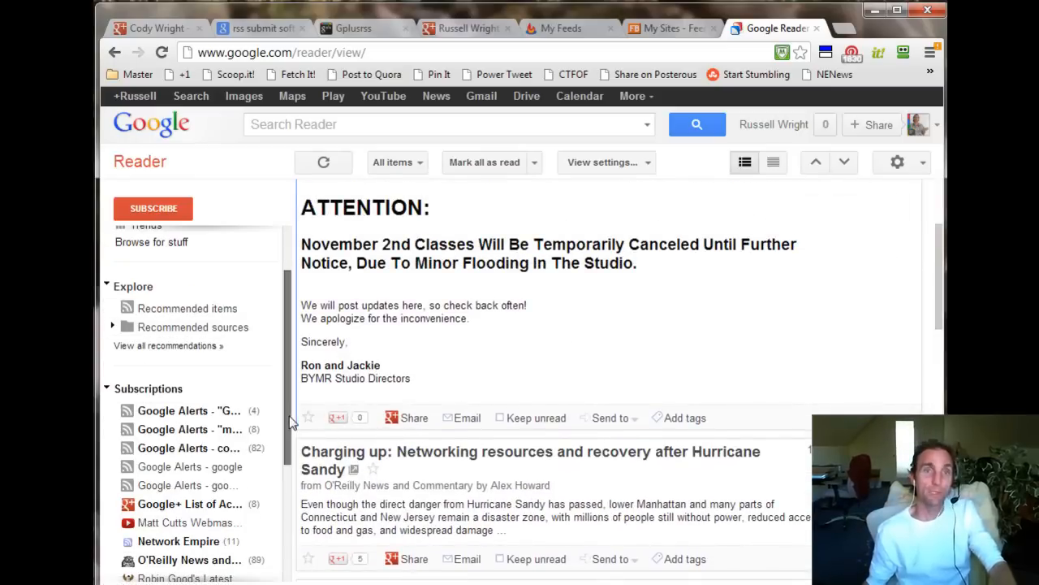
scroll(up, 3)
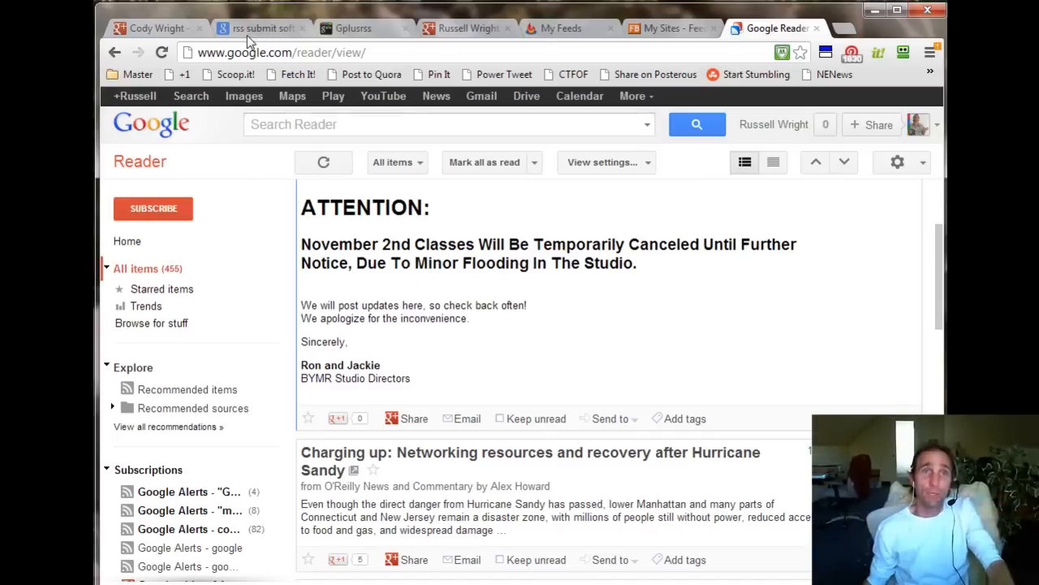
Show FeedBurner's My Feeds list scrolled down to Russell's GPlus RSS Feed.
click(259, 28)
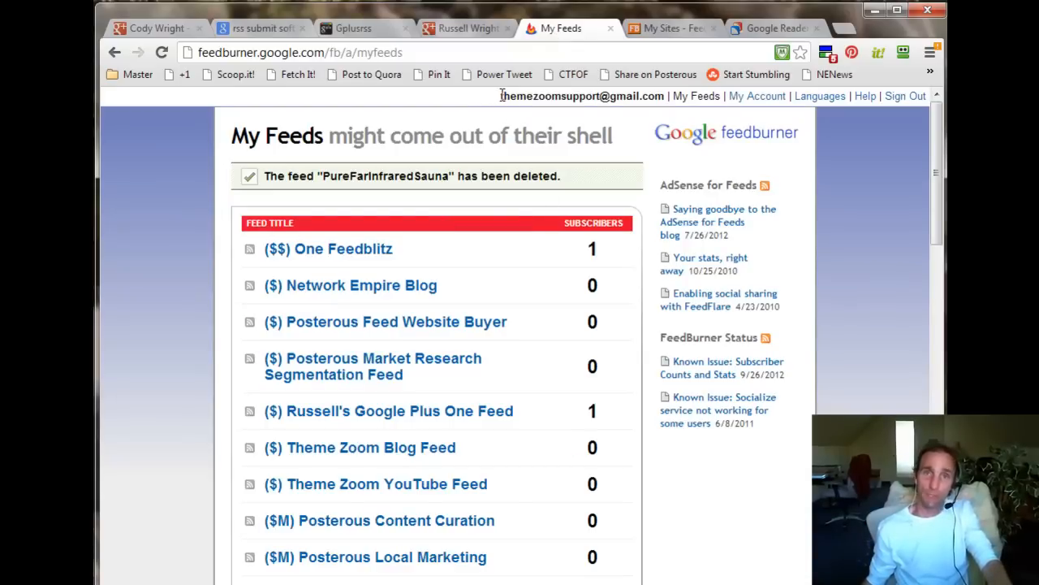
mouse_move(248, 180)
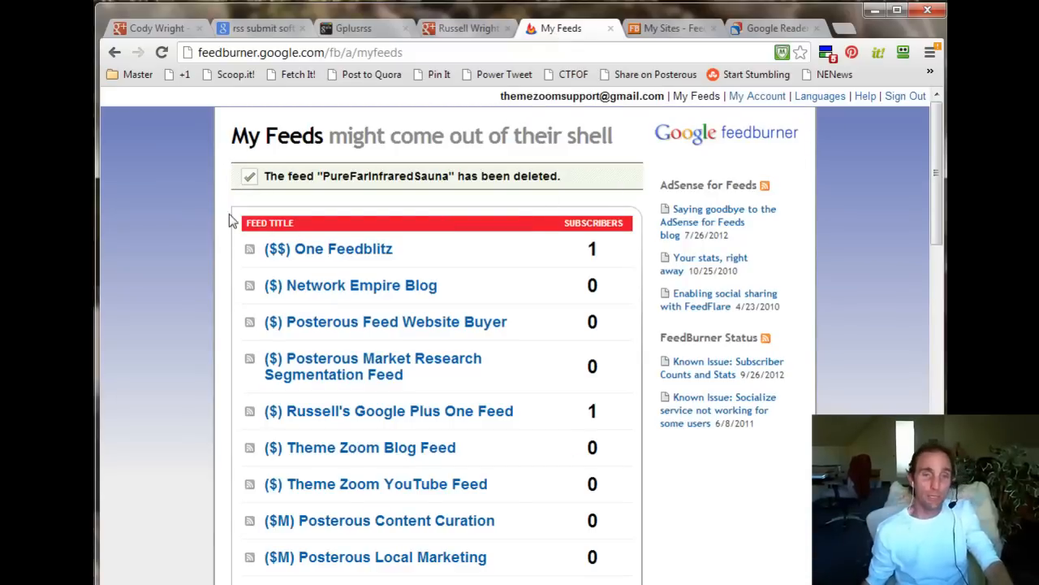
mouse_move(233, 317)
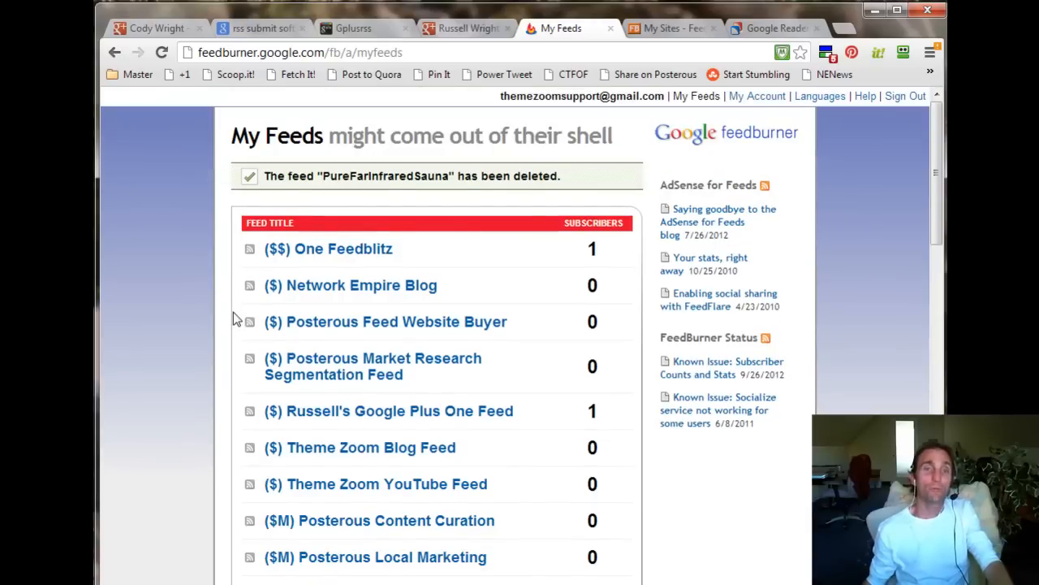
scroll(down, 3)
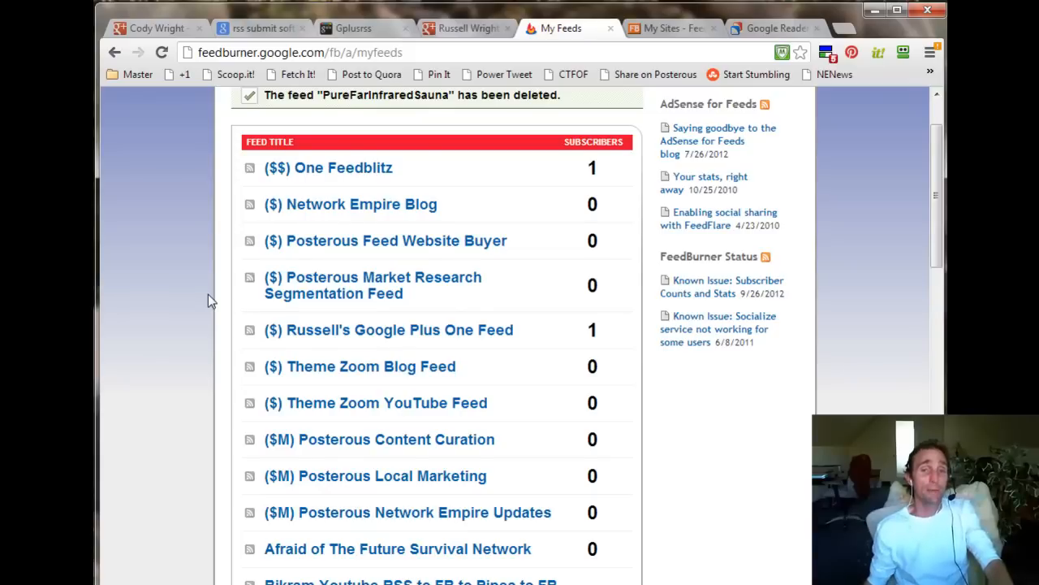
scroll(down, 3)
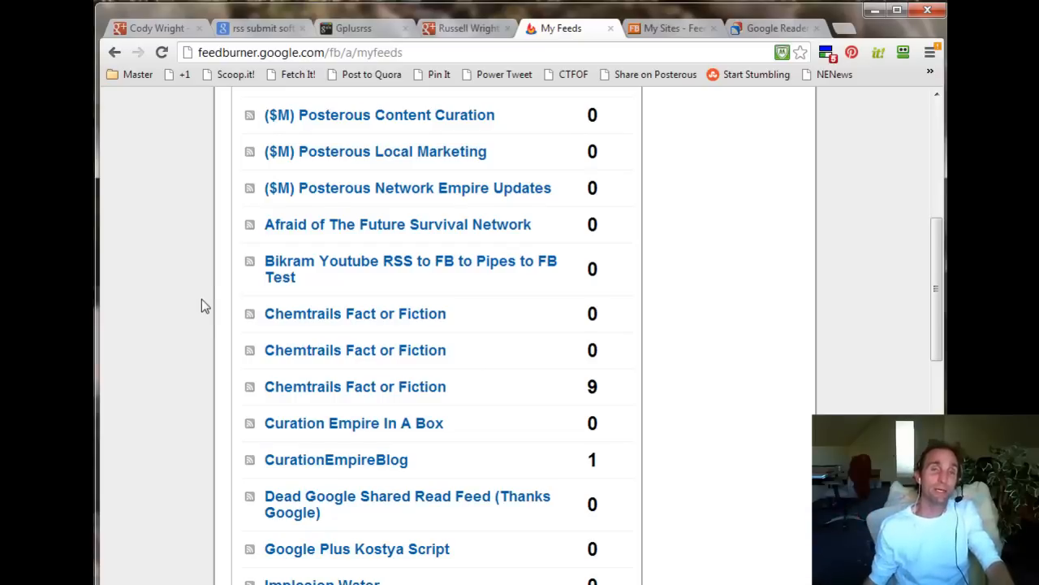
scroll(down, 3)
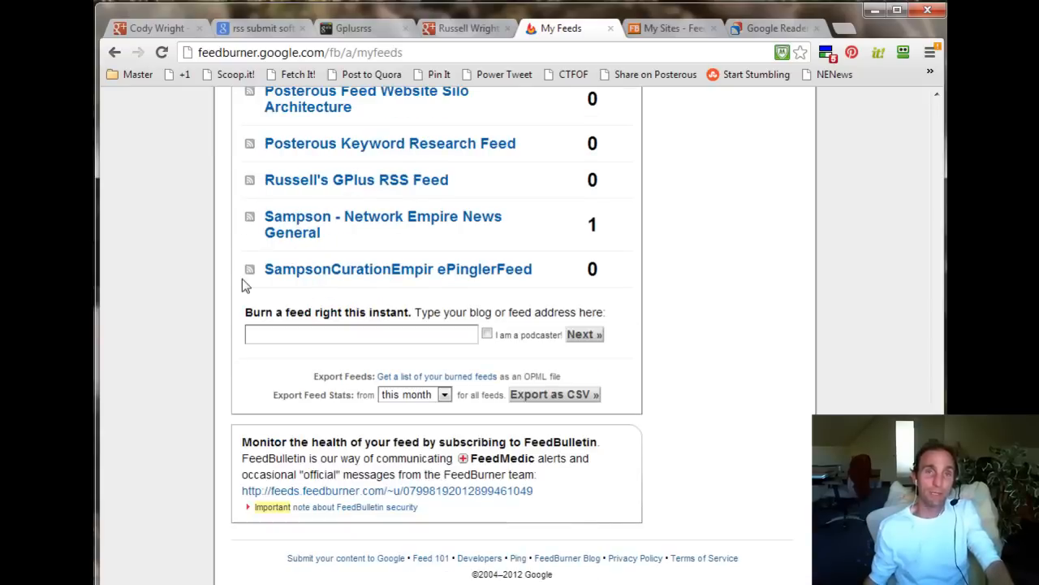
mouse_move(345, 183)
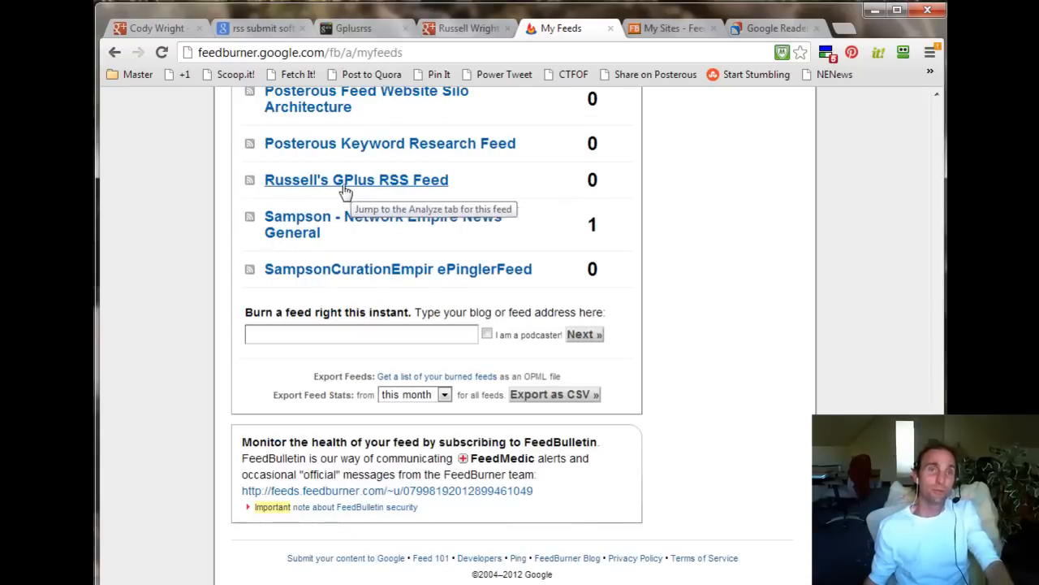
Open Russell's GPlus RSS Feed and view its public feed page.
click(356, 180)
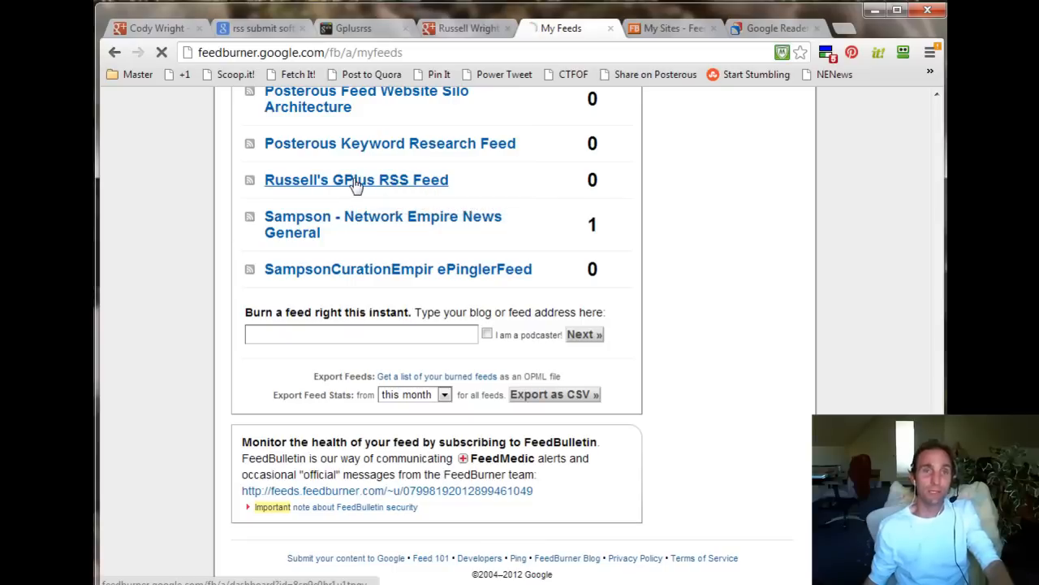
click(357, 179)
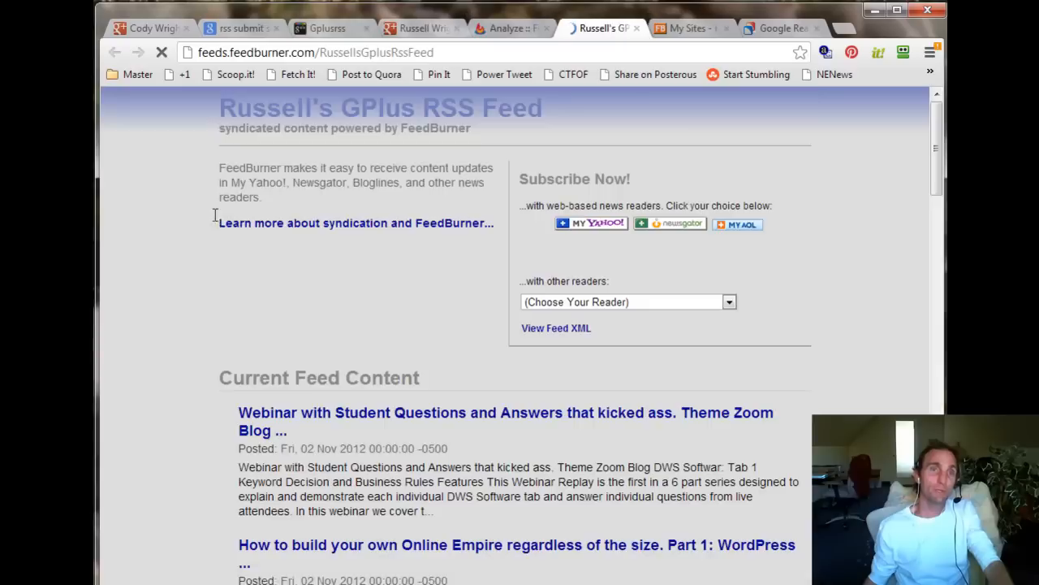
scroll(down, 3)
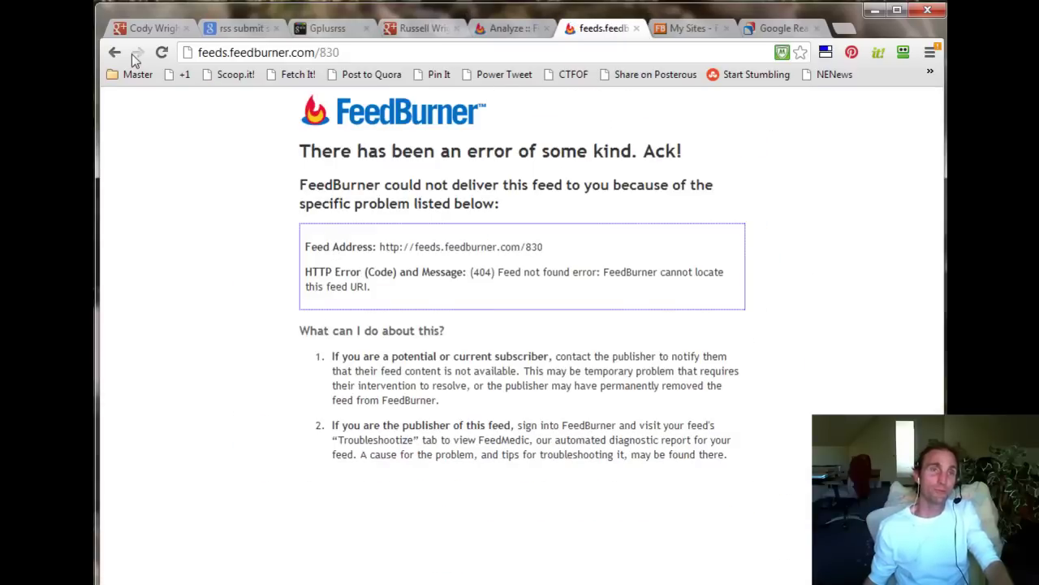
Go back three pages past the feed-not-found error pages.
click(137, 52)
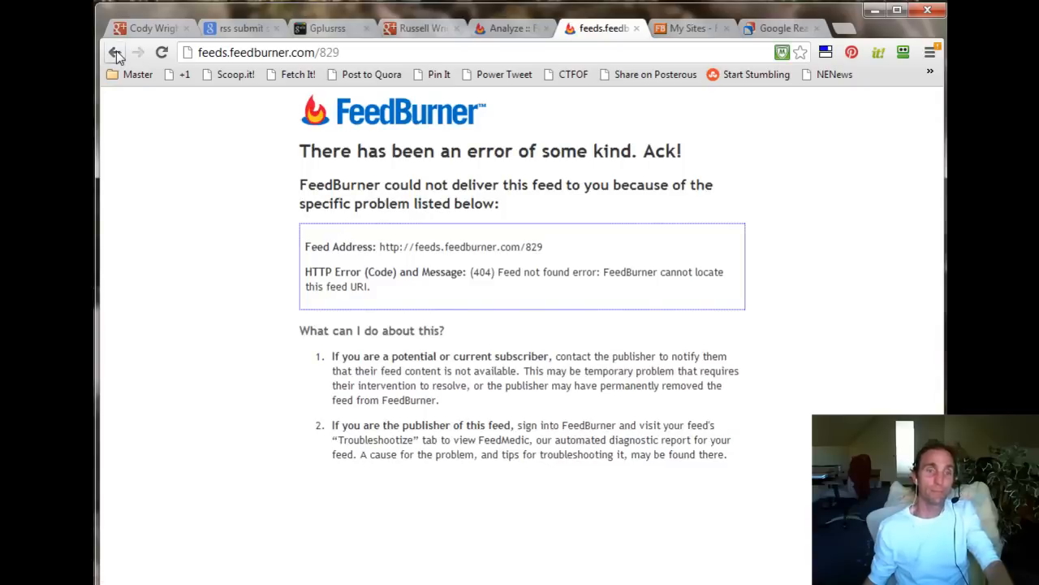
click(116, 52)
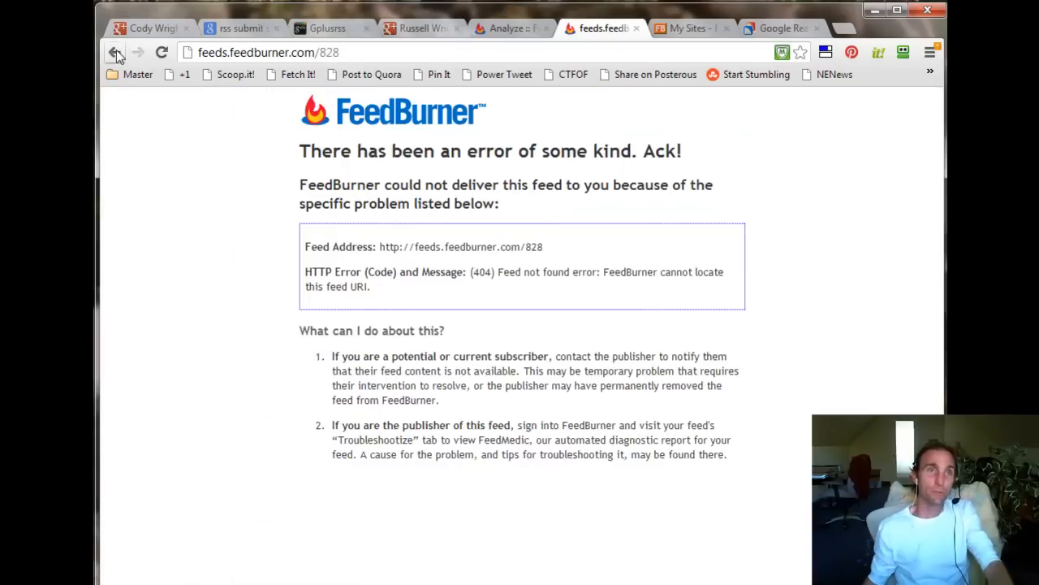
click(115, 52)
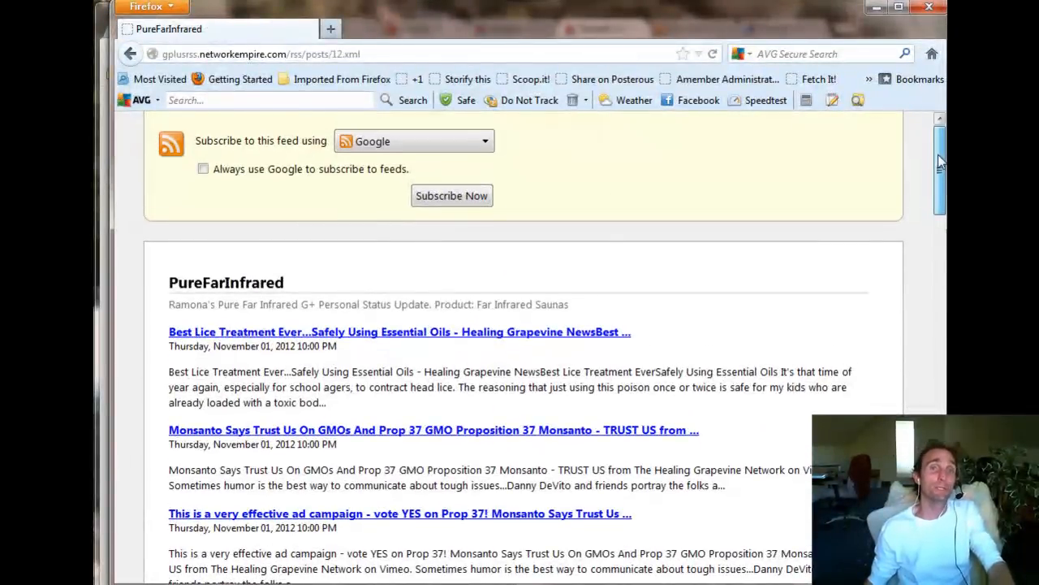
Scroll through the PureFarInfrared gplusrss.networkempire.com feed posts and click in the page.
scroll(down, 3)
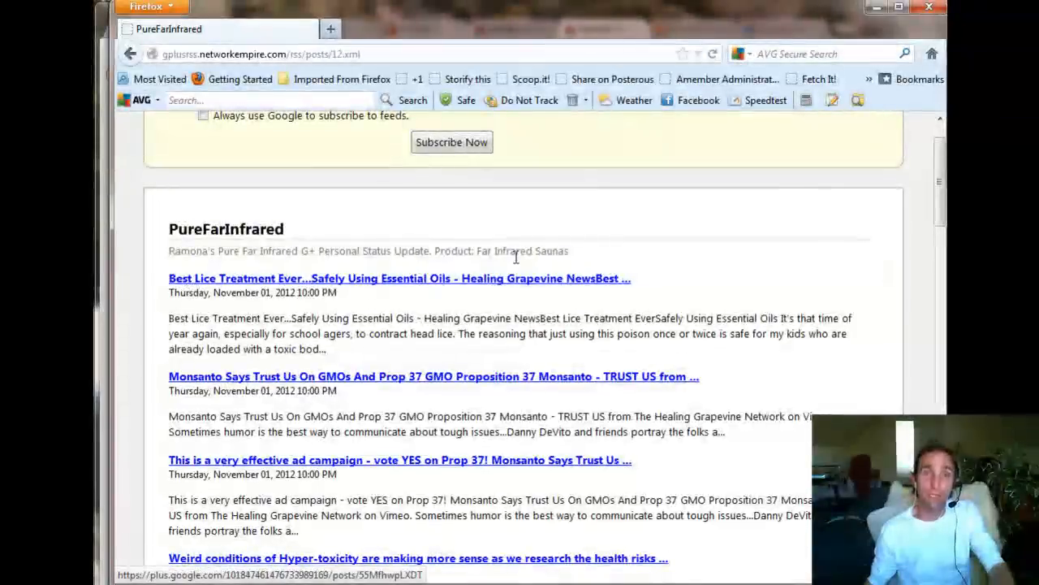
click(398, 278)
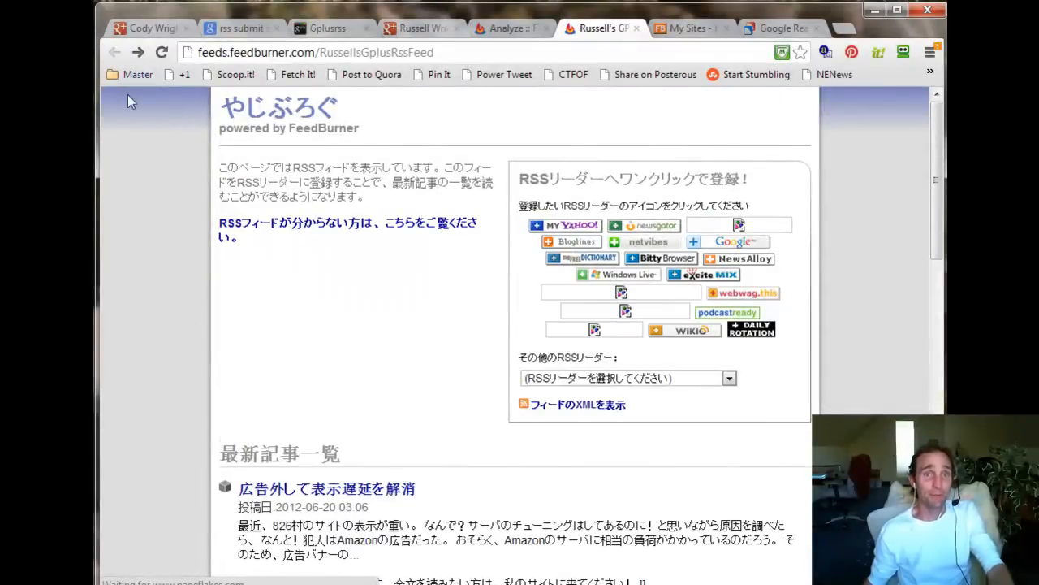
Scroll down and back up through Russell's GPlus RSS Feed posts in FeedBurner.
scroll(down, 3)
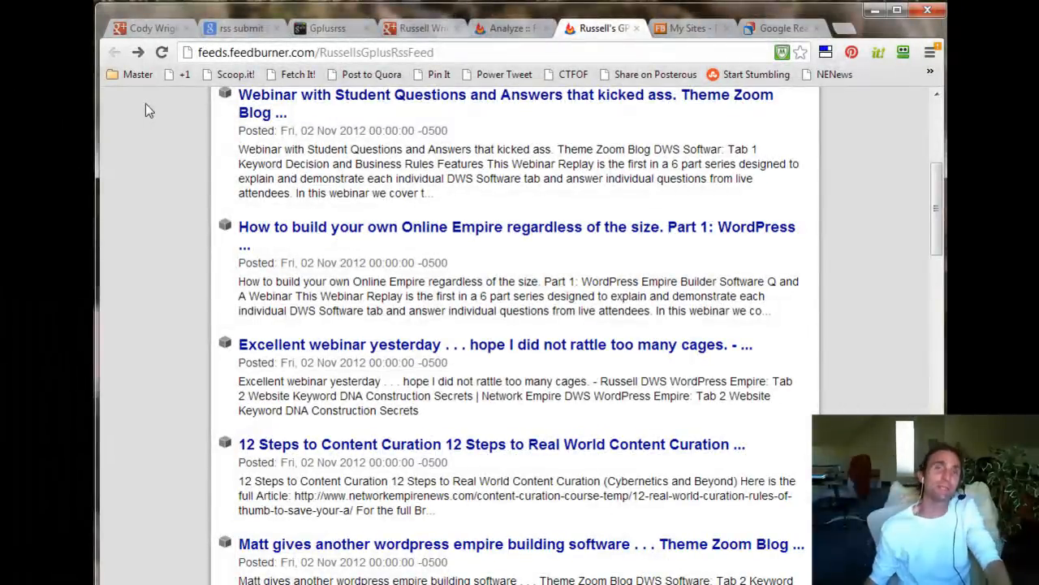
scroll(up, 3)
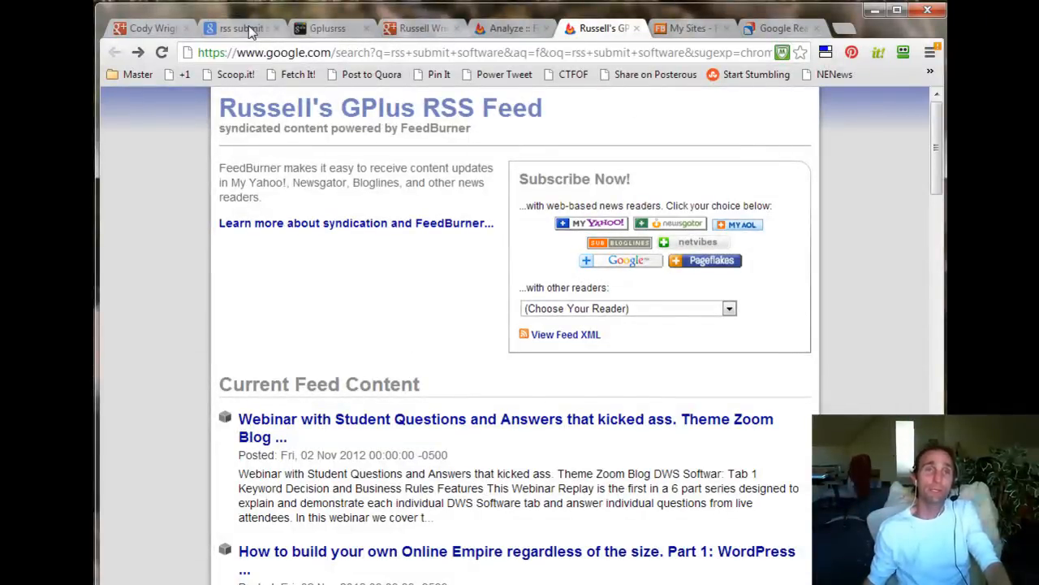
Switch to the 'rss submit software' Google results tab.
click(240, 27)
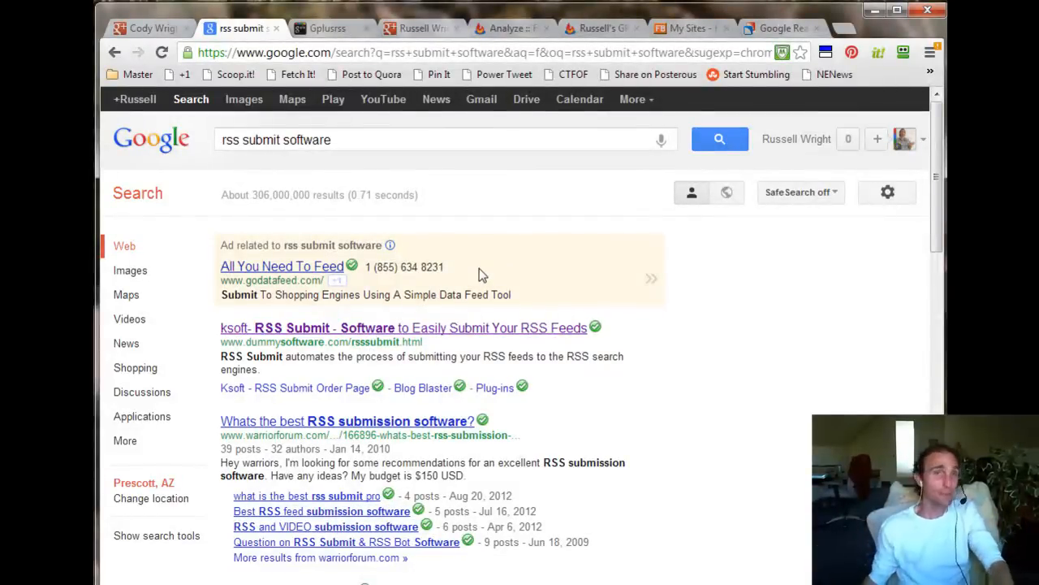
mouse_move(376, 314)
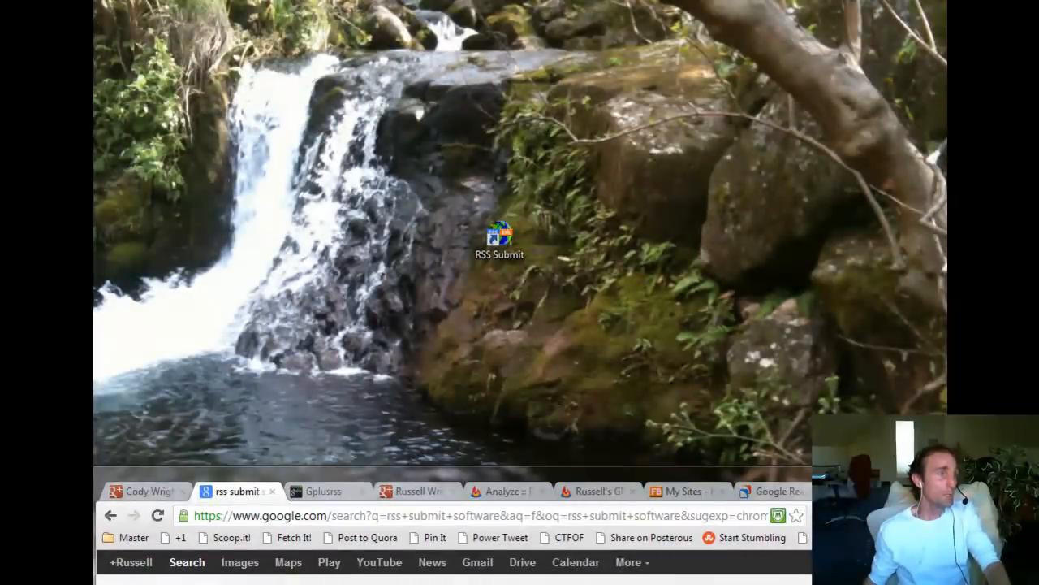
Launch RSS Submit v3.51 from the desktop, showing the networkempirenews.com feed.
double_click(500, 239)
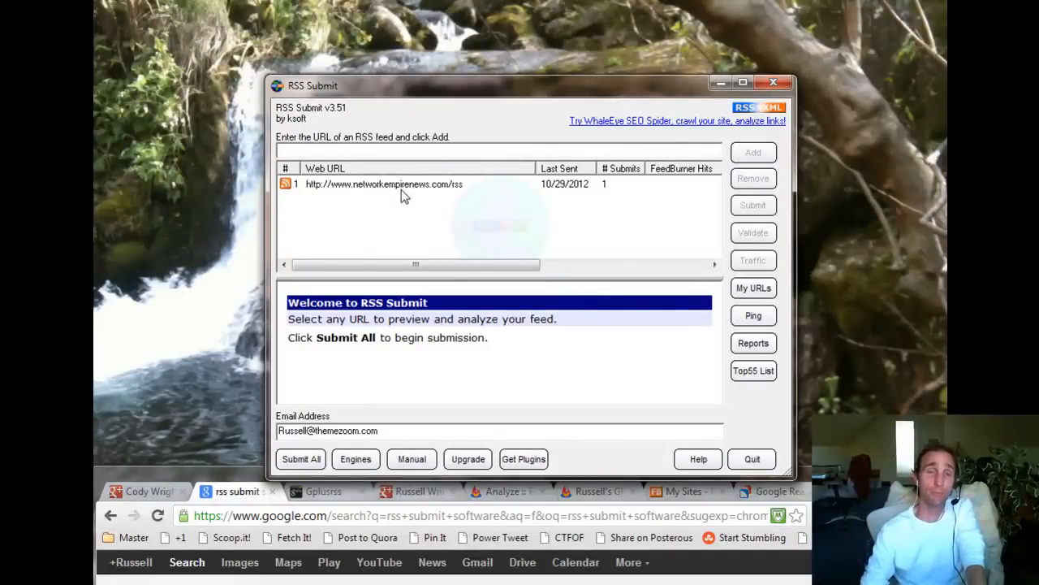
click(499, 149)
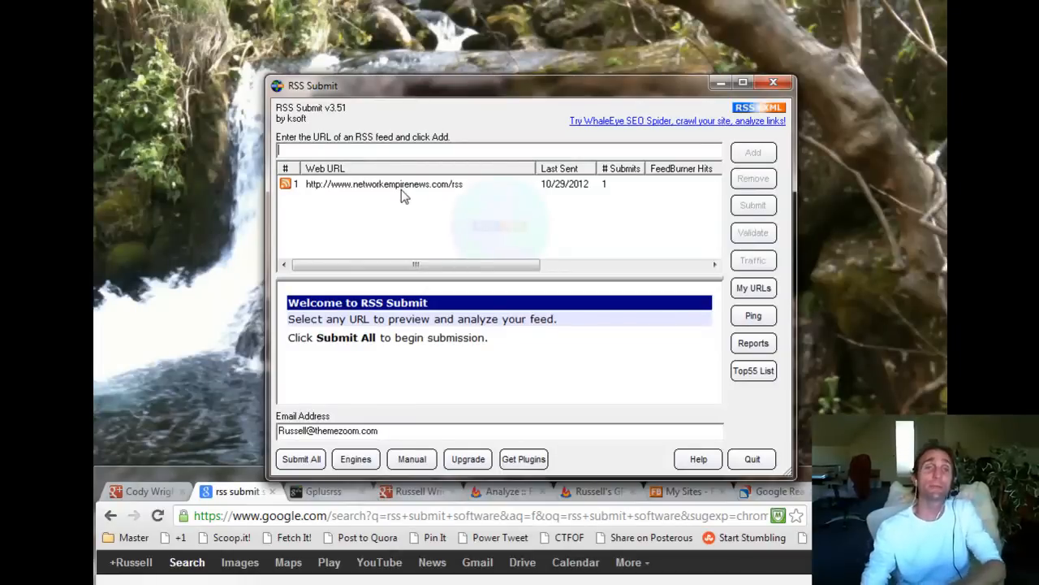
mouse_move(210, 426)
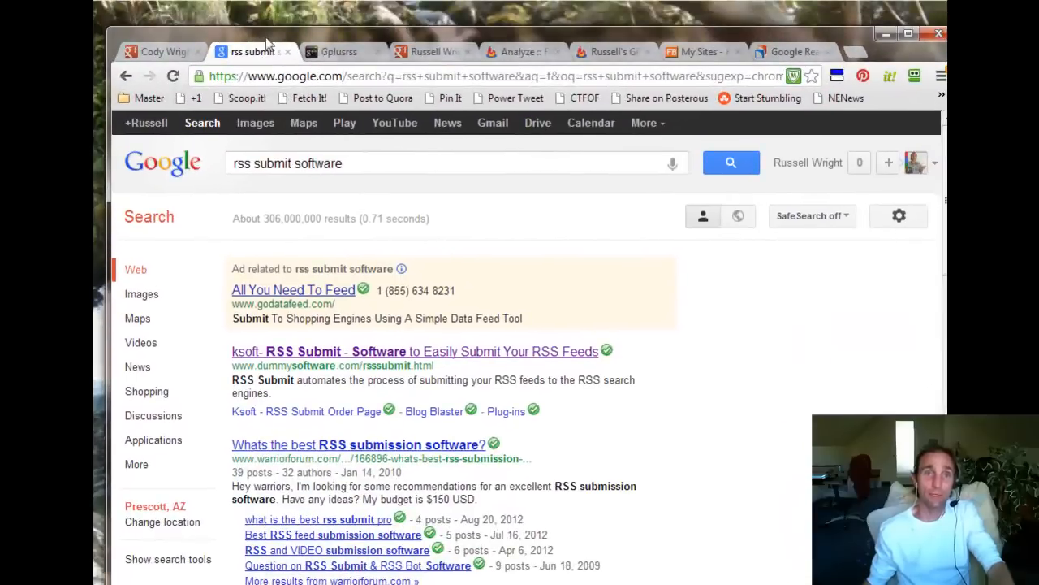
Switch to the GplusRSS tab listing Russell's GPlus RSS Feed and PureFarInfrared projects.
click(431, 51)
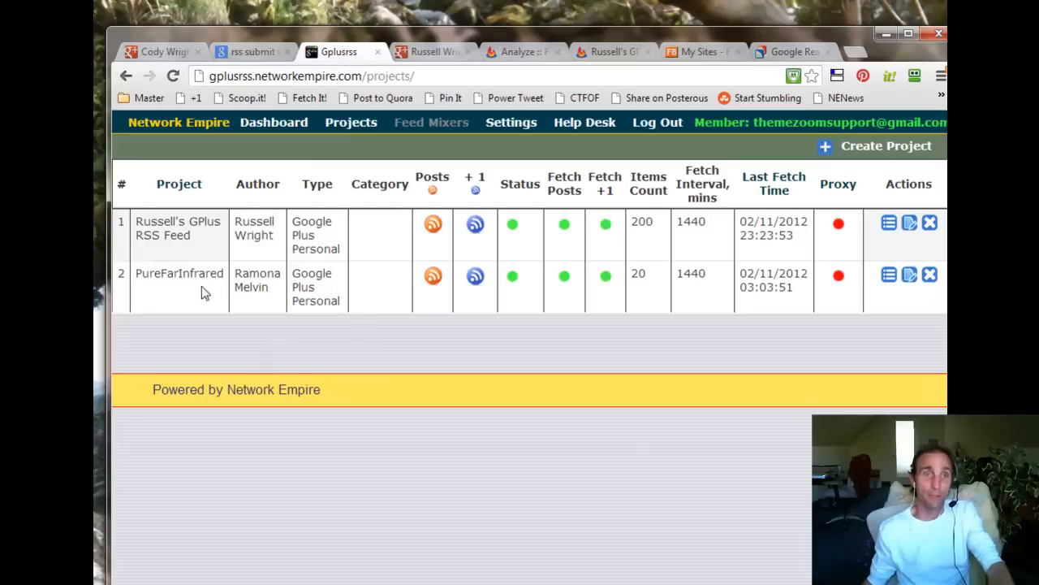
mouse_move(170, 307)
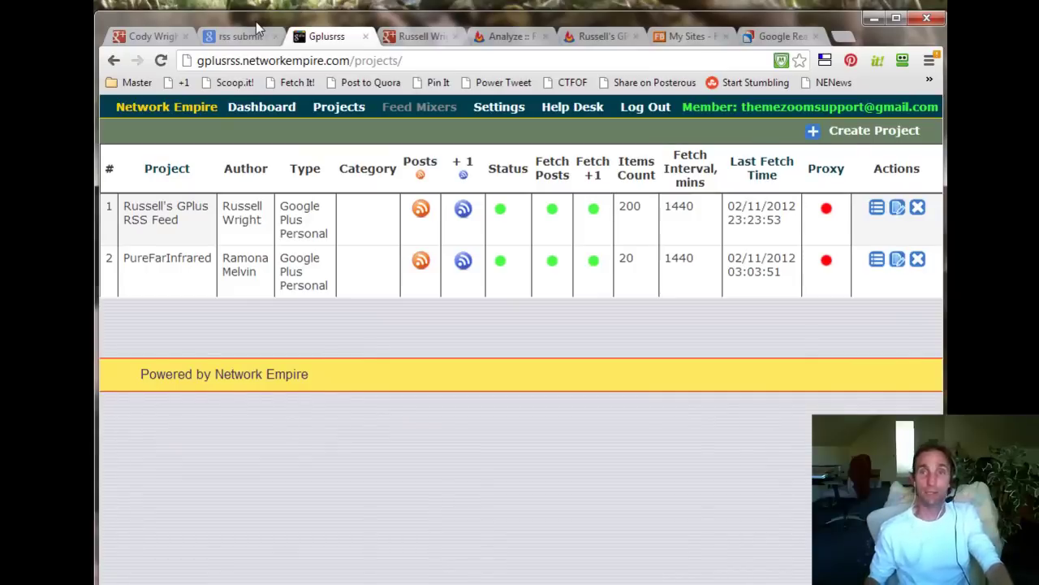
mouse_move(462, 261)
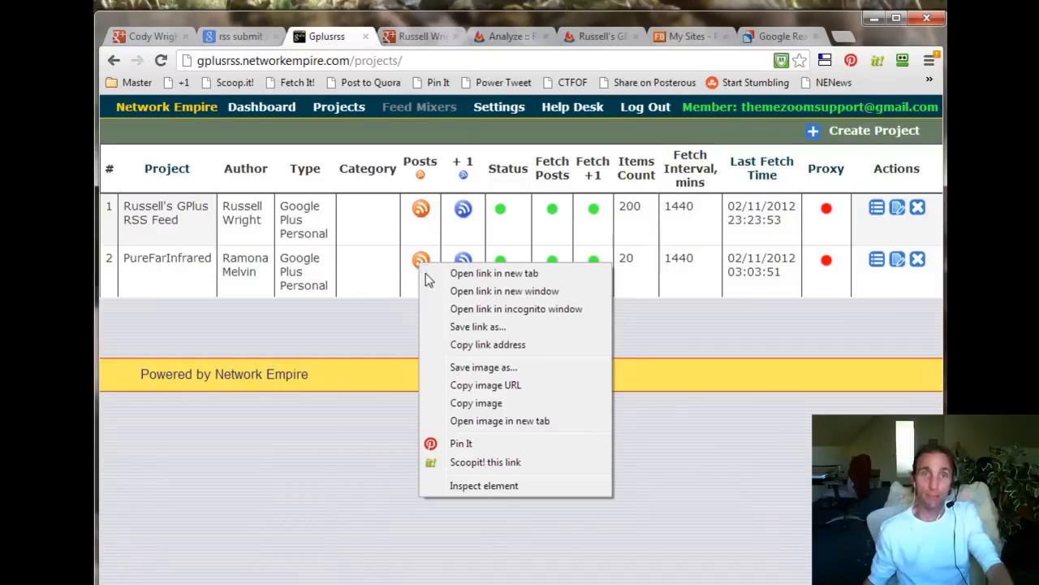
mouse_move(477, 326)
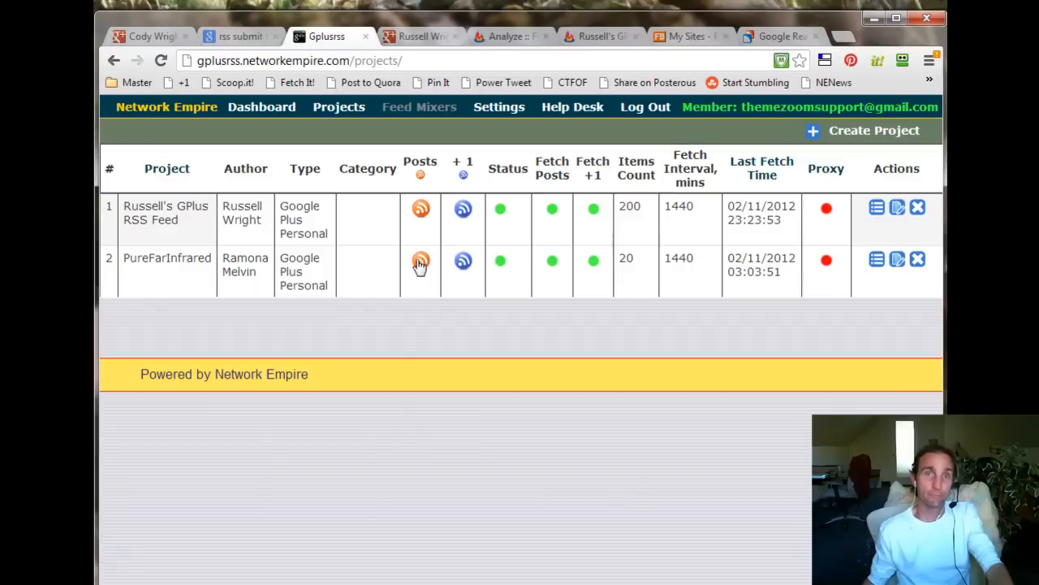
mouse_move(397, 313)
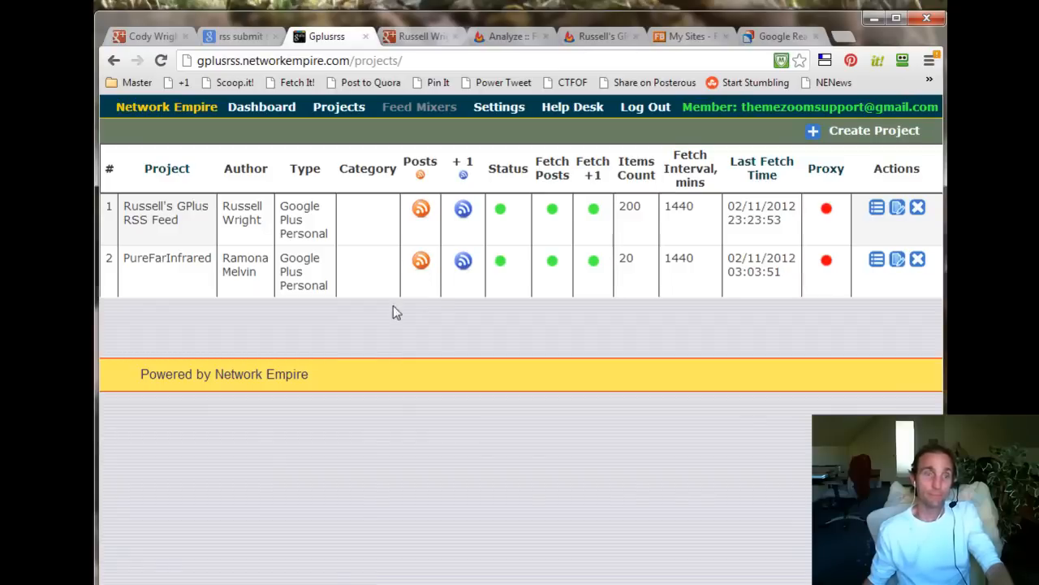
mouse_move(421, 261)
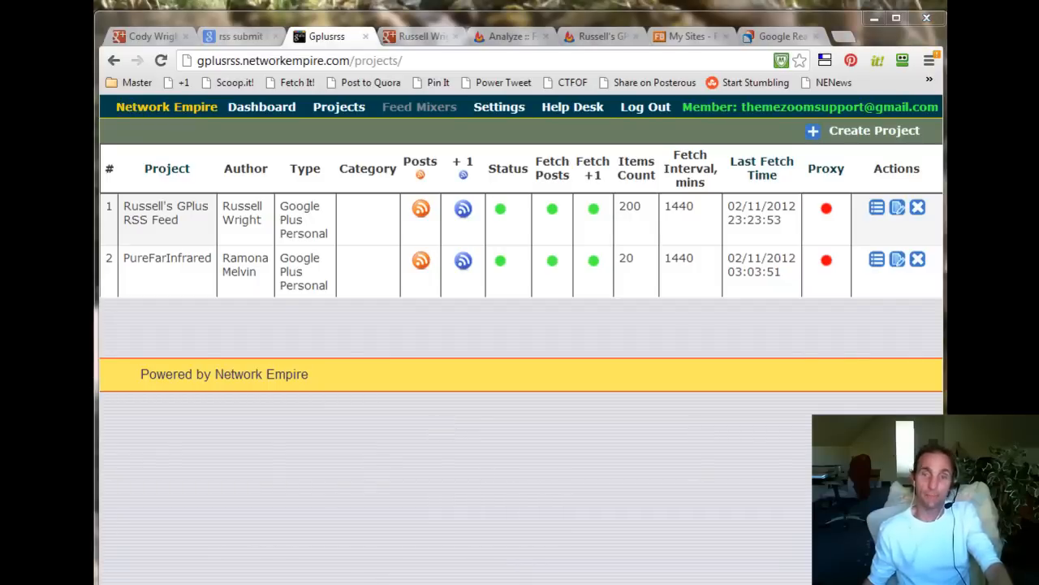
right_click(421, 259)
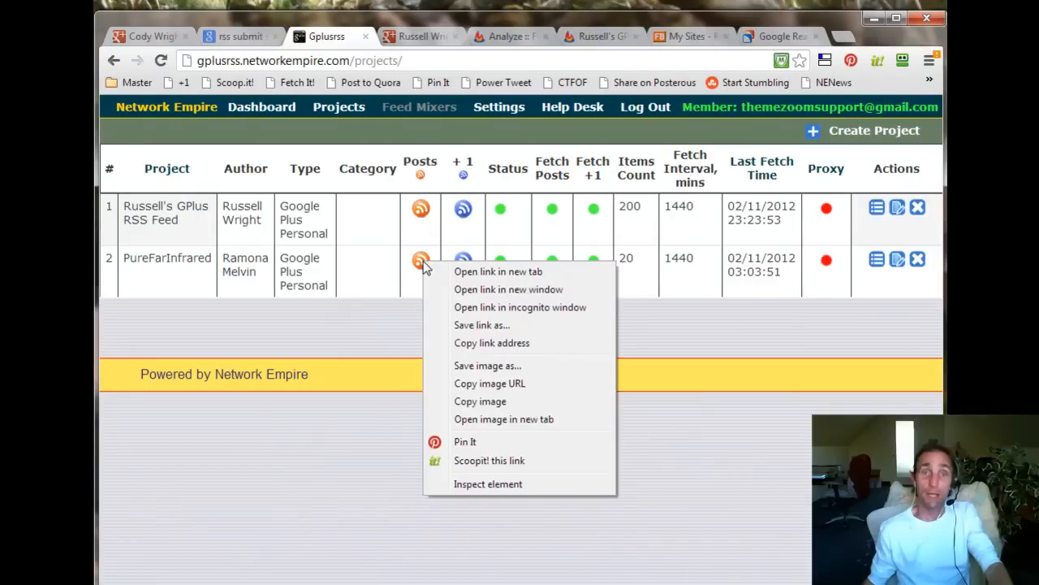
click(726, 95)
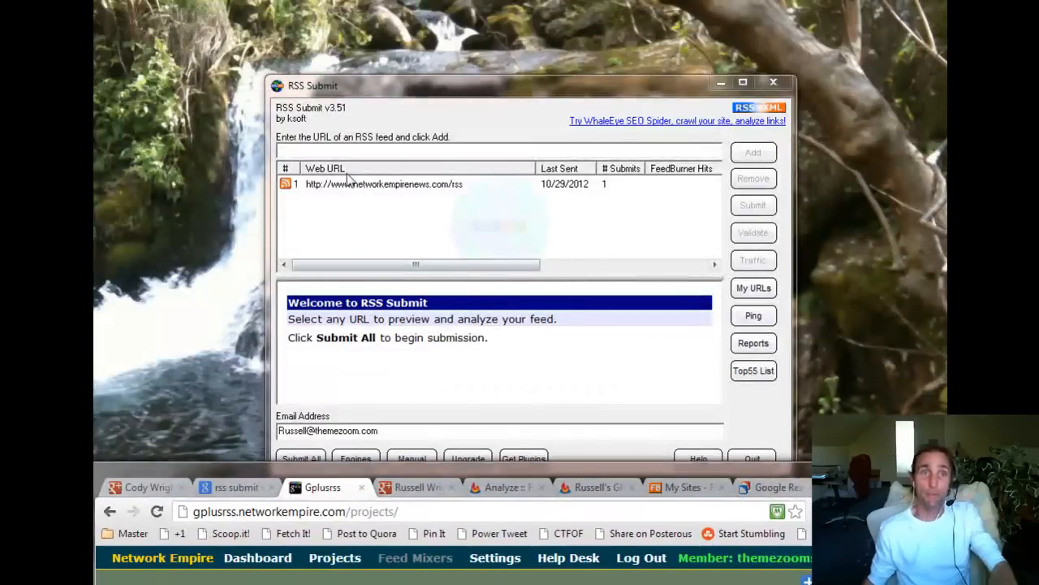
text(http://gplusrss.networkempire.com/rss/posts/12.xml)
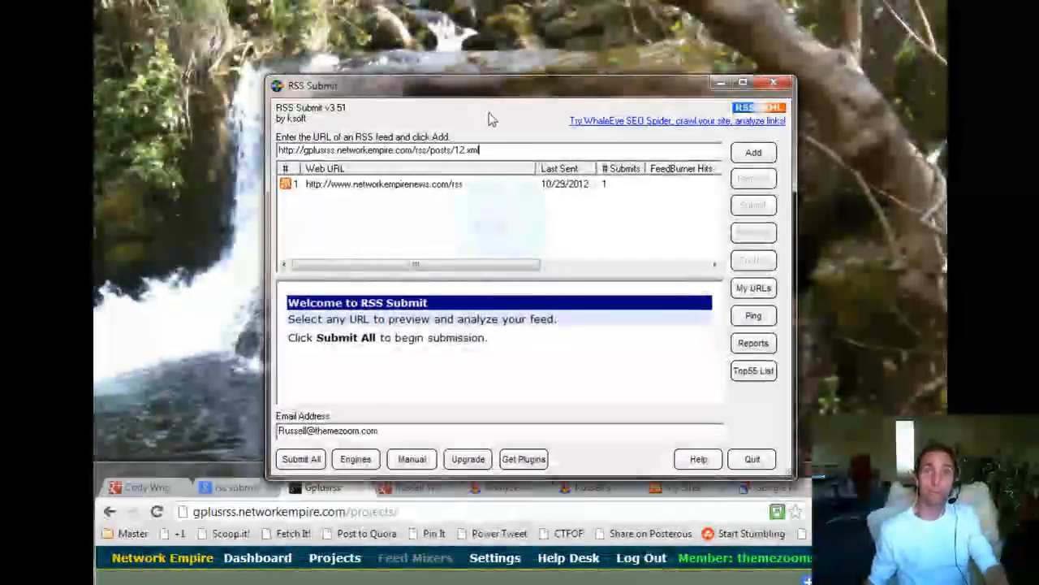
click(752, 153)
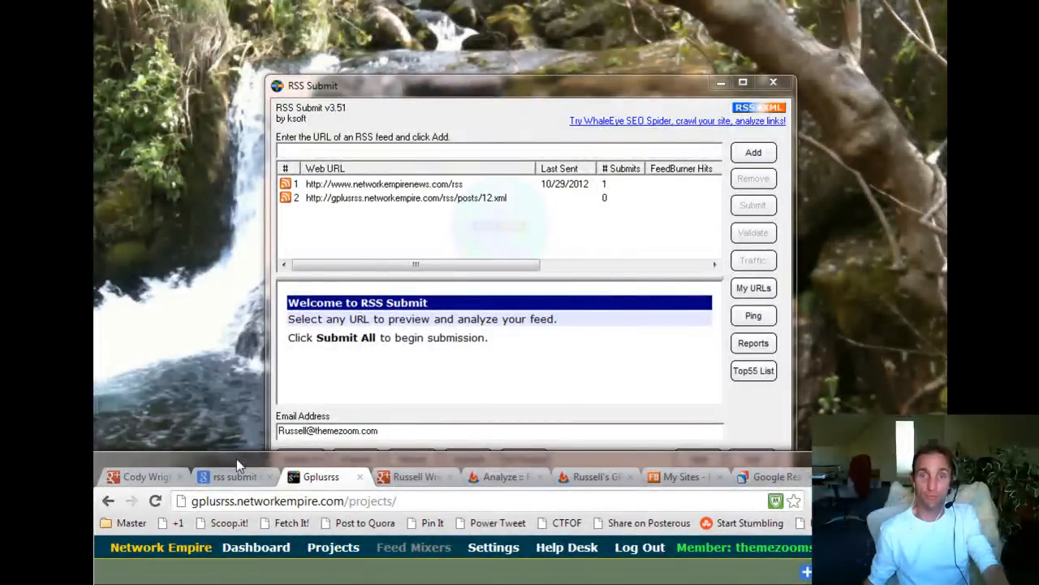
mouse_move(239, 449)
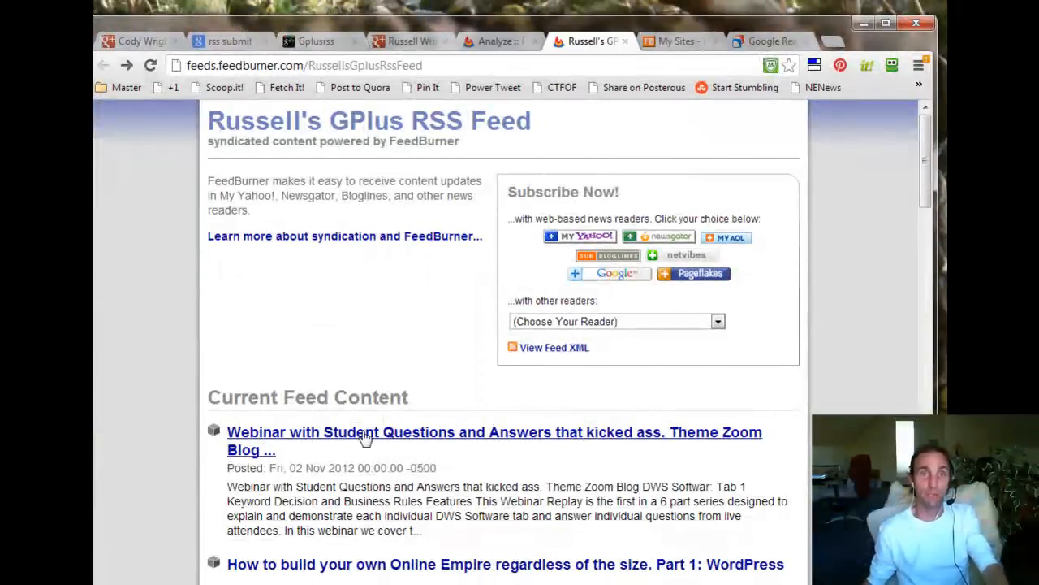
Scroll through the FeedBurner feed's current posts.
scroll(down, 3)
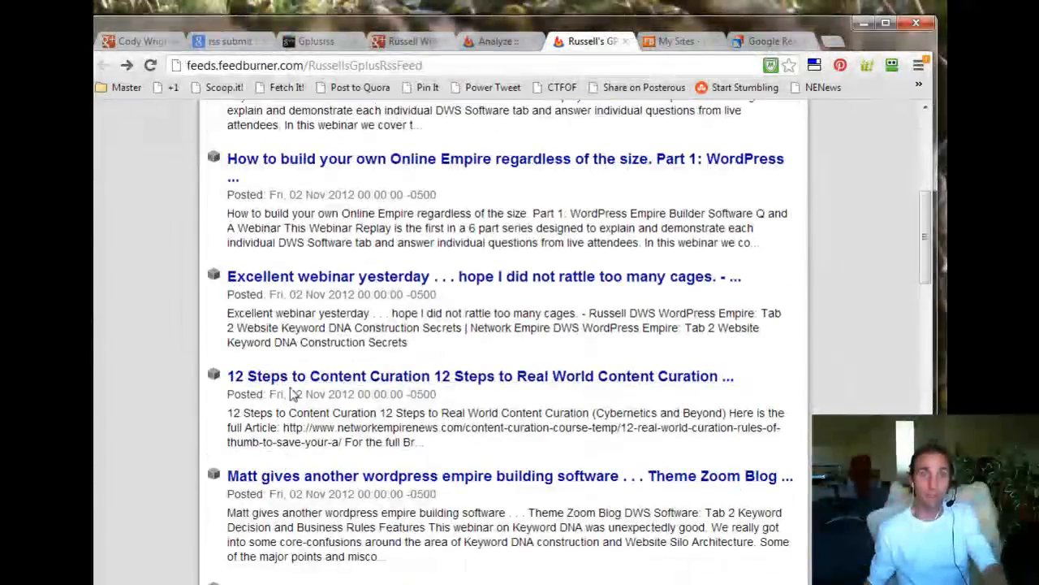
mouse_move(292, 386)
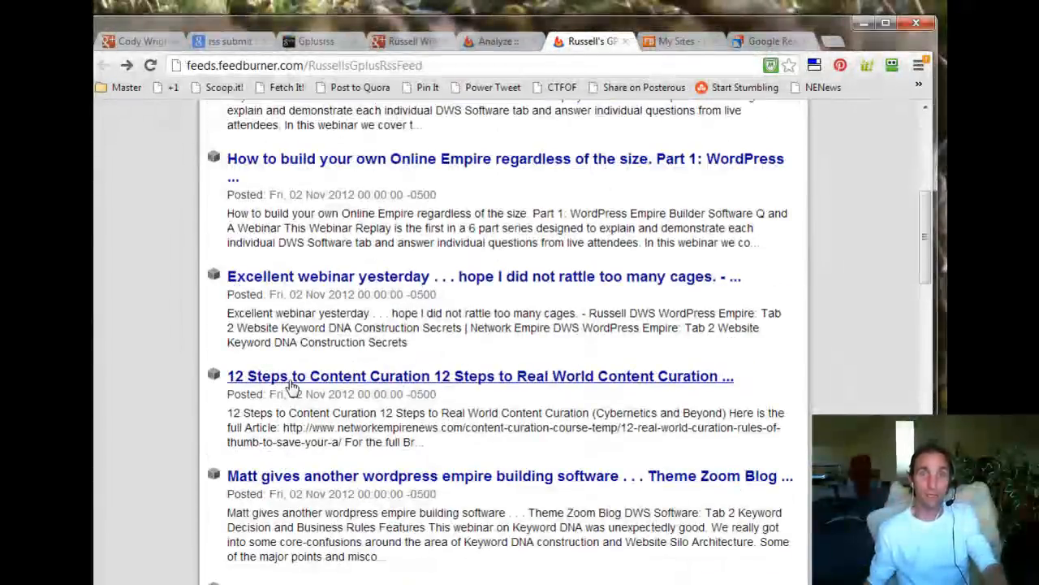
scroll(up, 3)
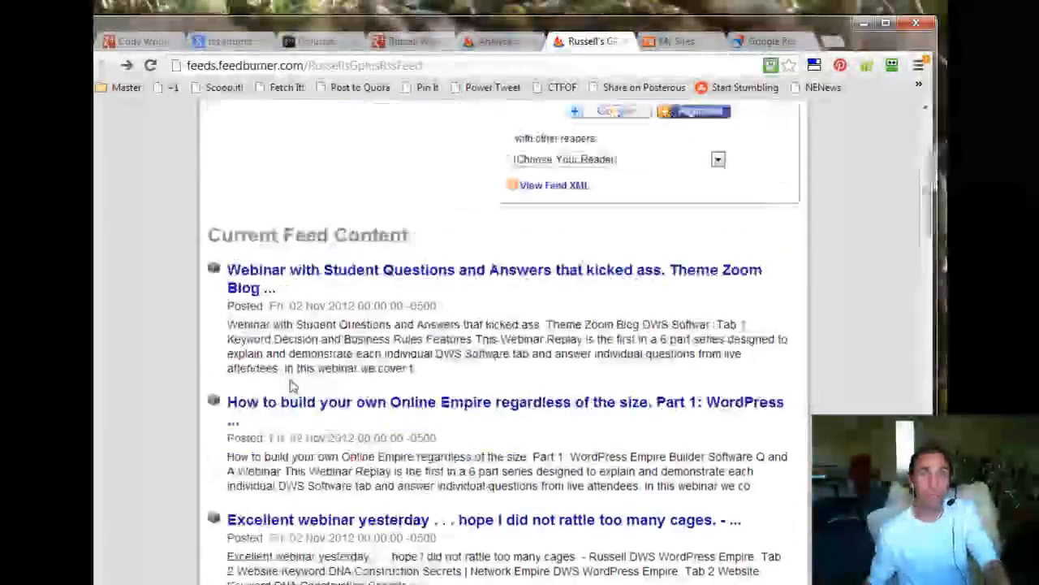
scroll(up, 3)
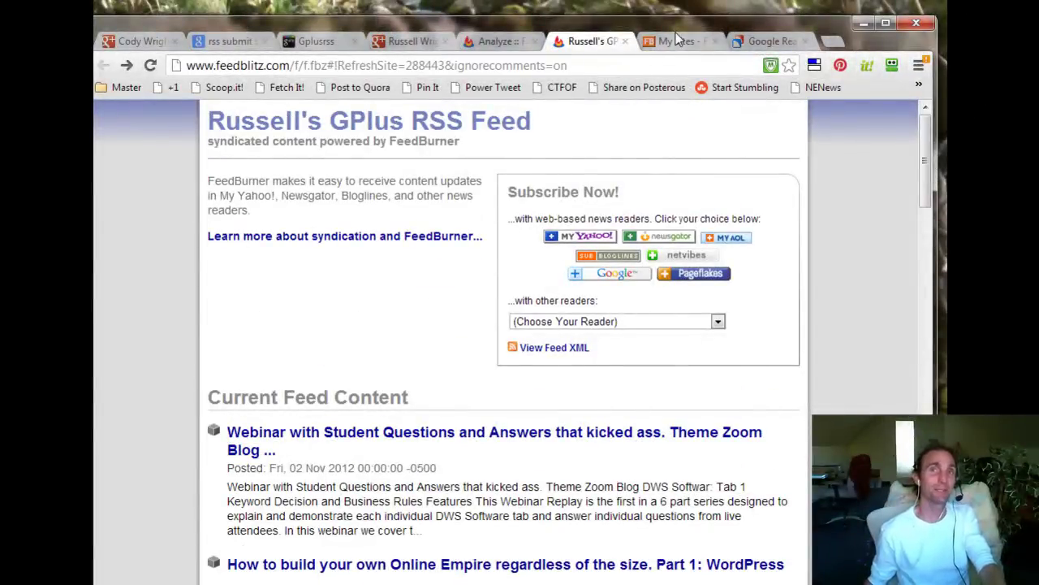
Continue past the completed PureFarInfrared FeedBlitz scan to its site dashboard.
click(678, 41)
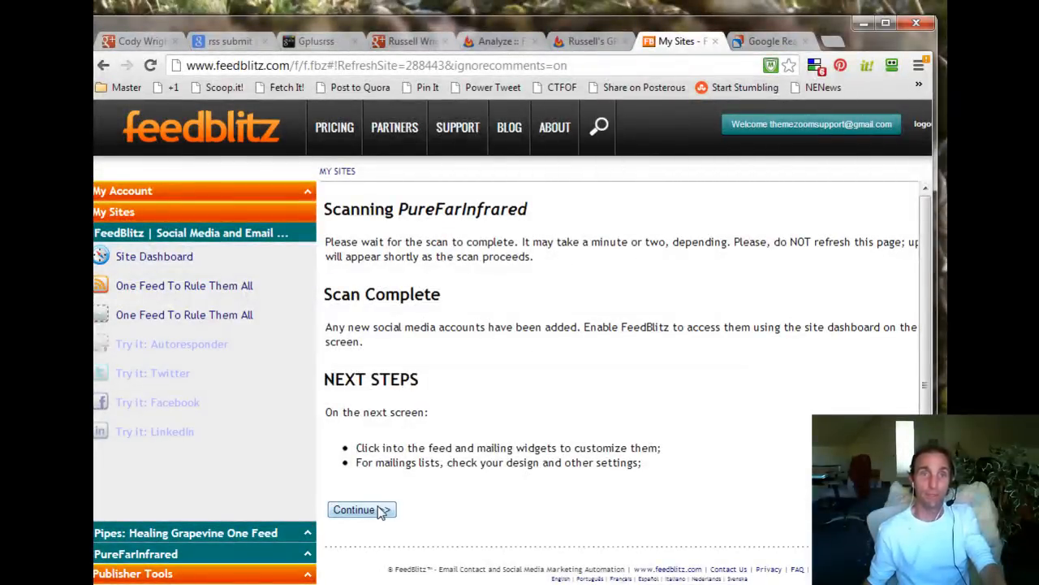
click(354, 509)
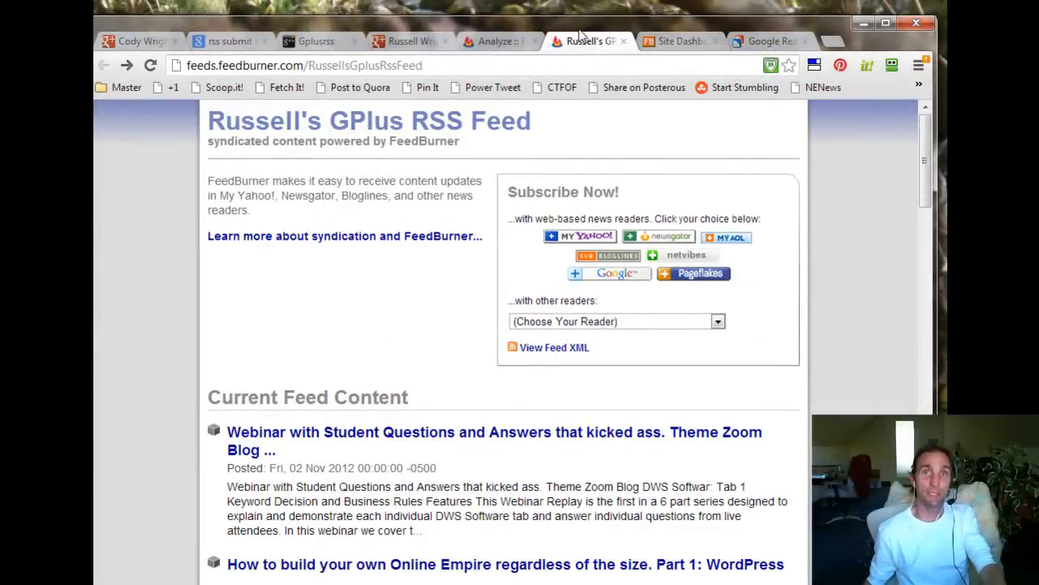
click(685, 41)
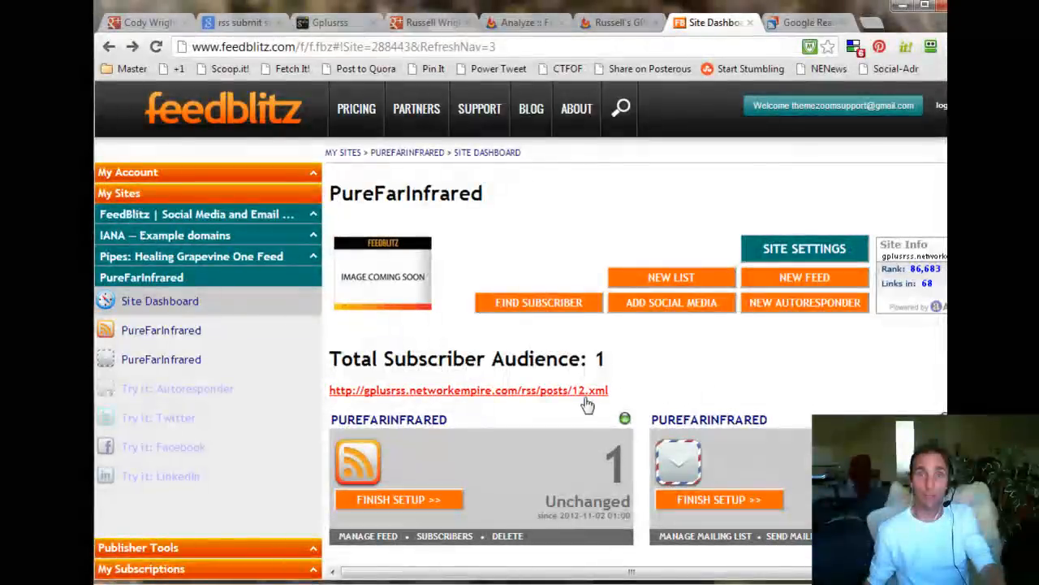
Finish the PureFarInfrared mailing list setup and send the test mailing to reveal the feed links.
scroll(down, 3)
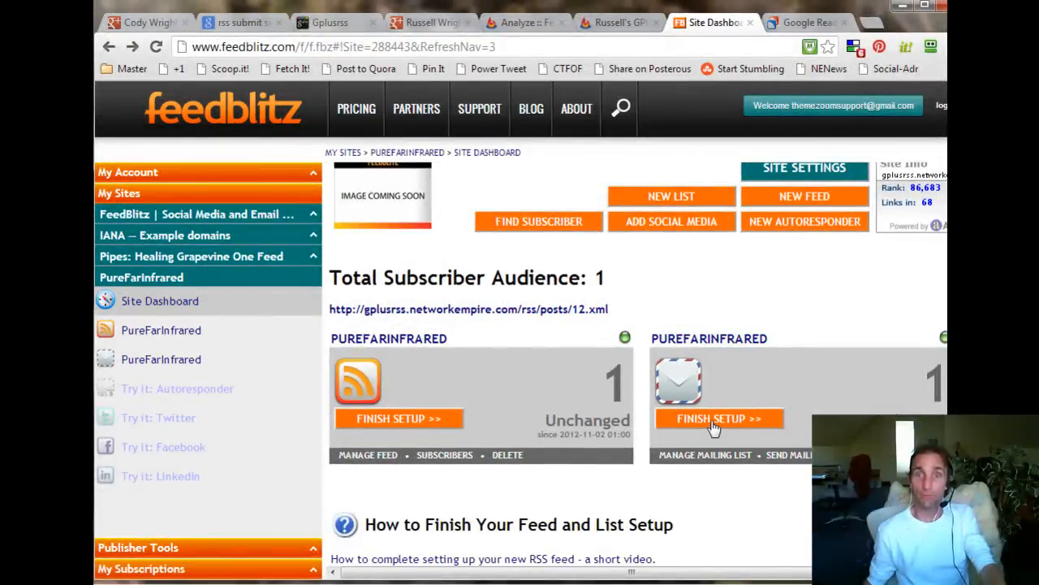
click(718, 419)
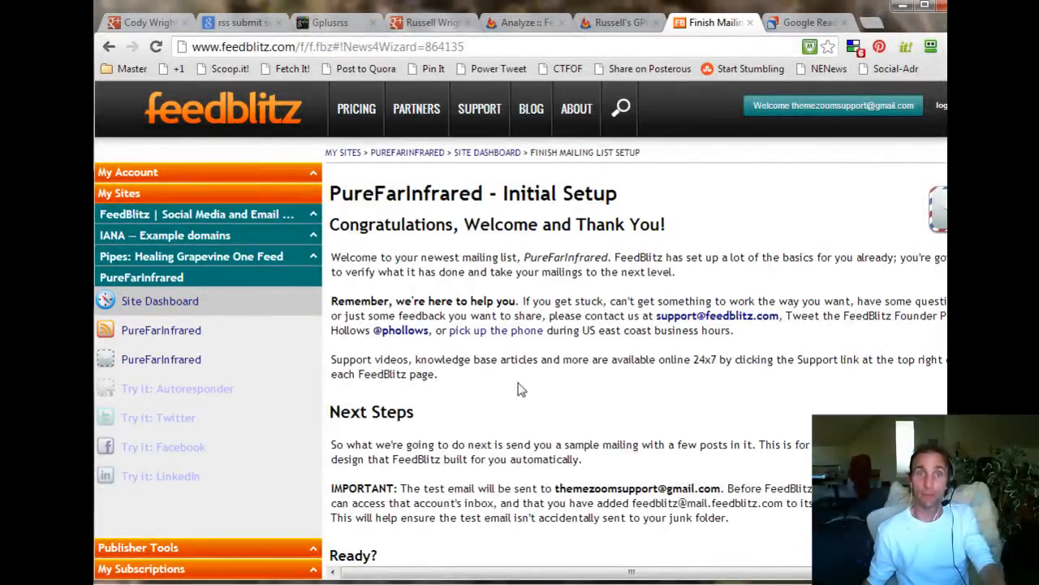
scroll(down, 3)
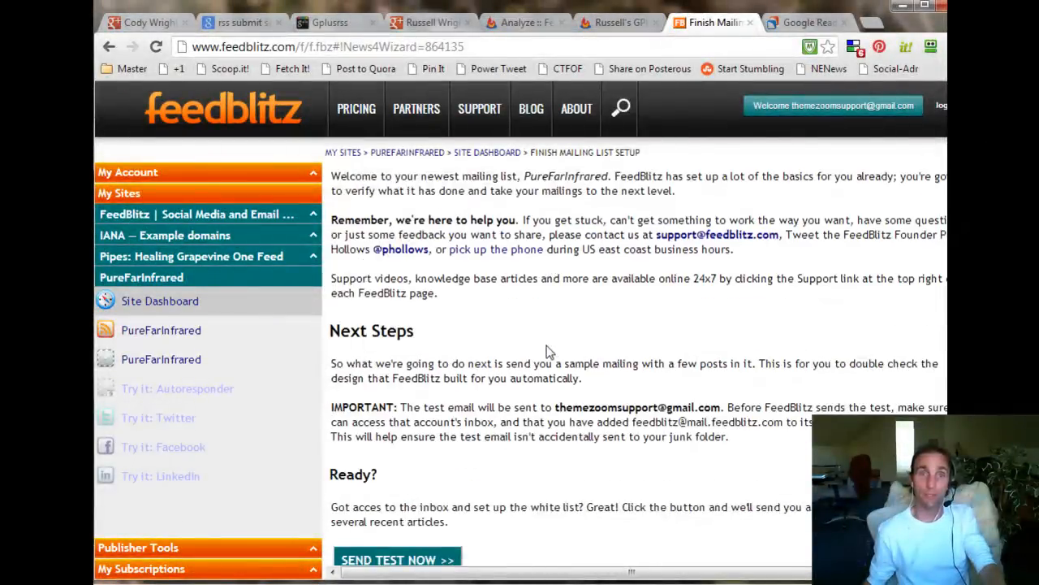
click(397, 559)
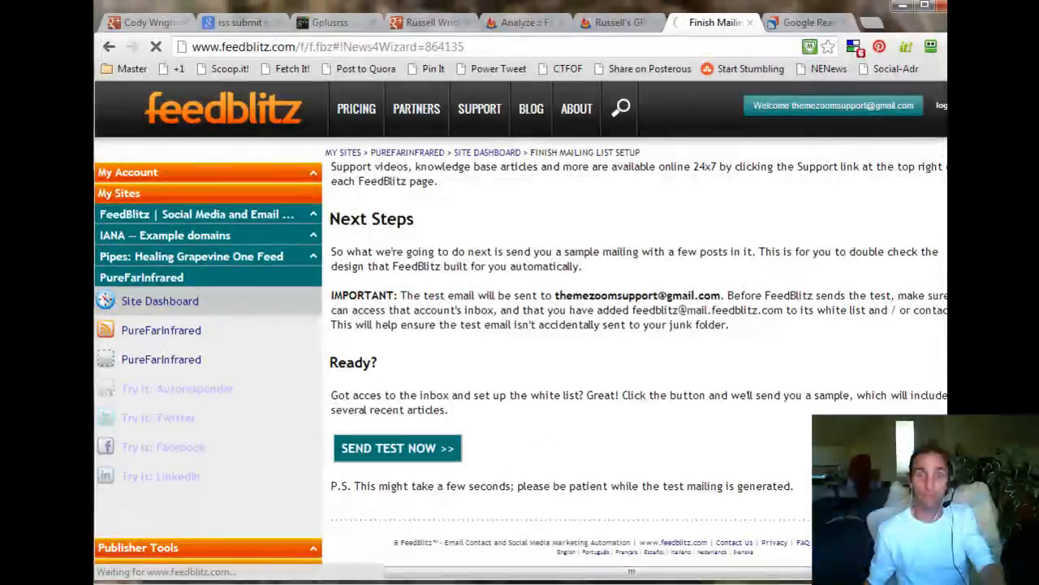
click(397, 448)
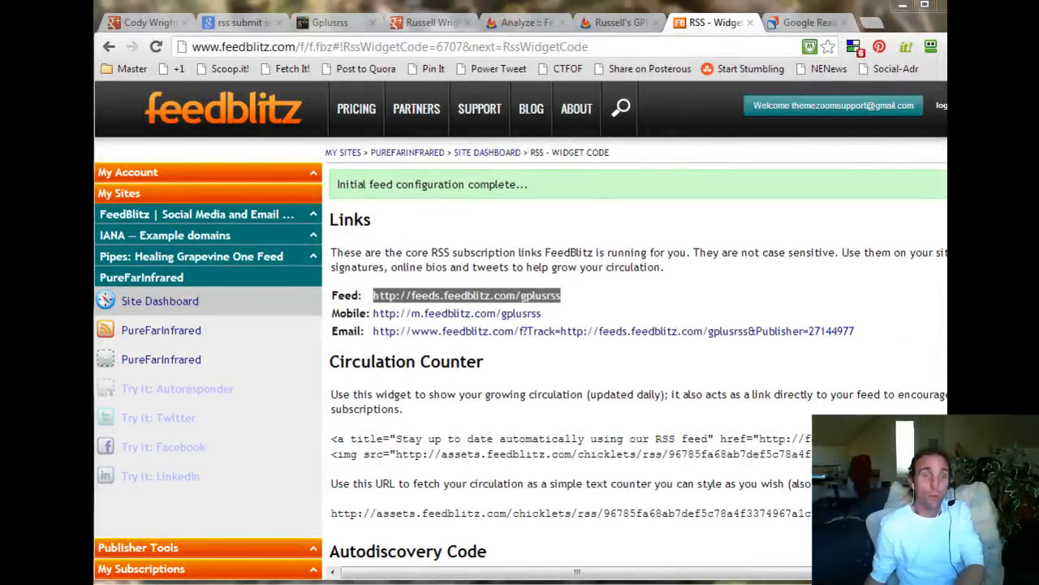
mouse_move(592, 307)
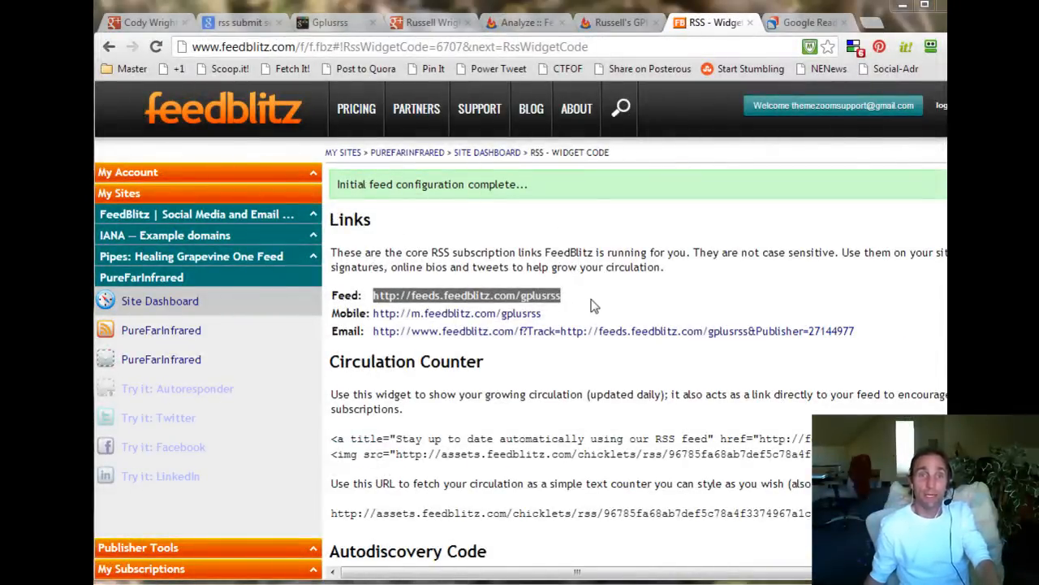
mouse_move(788, 372)
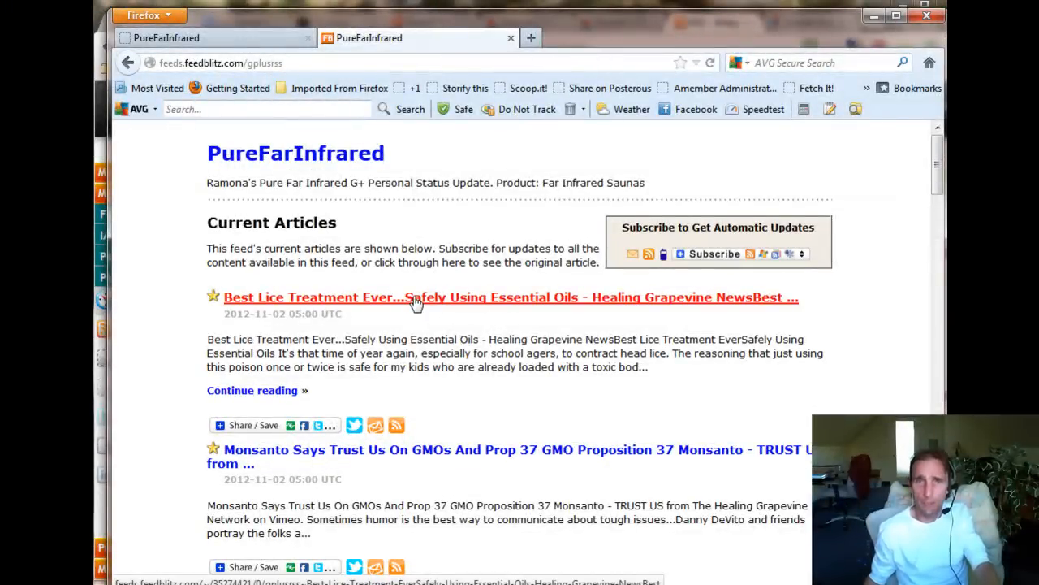
Open the lice treatment, Prop 37 ad campaign and hyper-toxicity articles from the gplusrss feed.
click(418, 296)
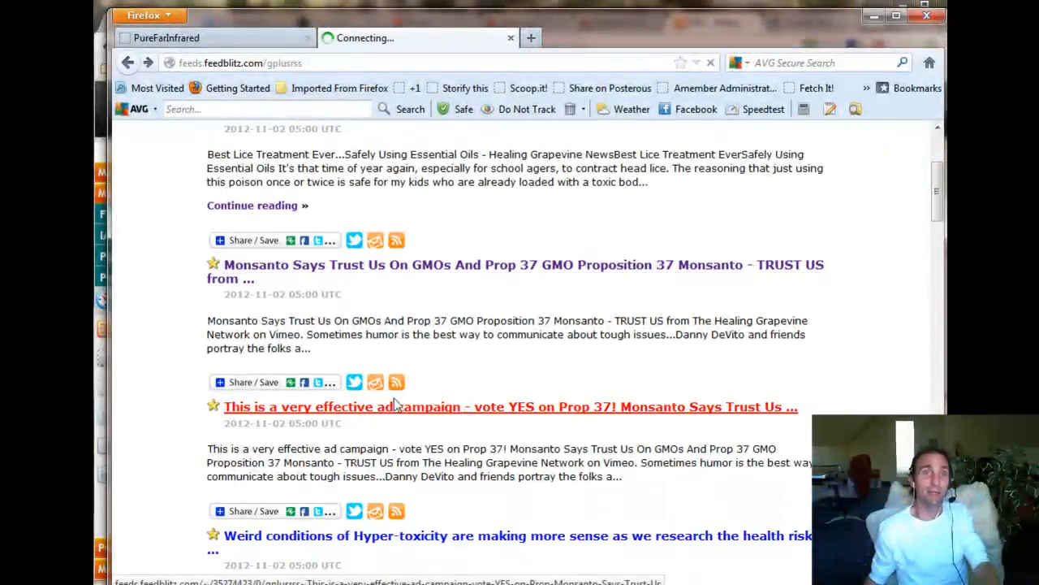
click(393, 406)
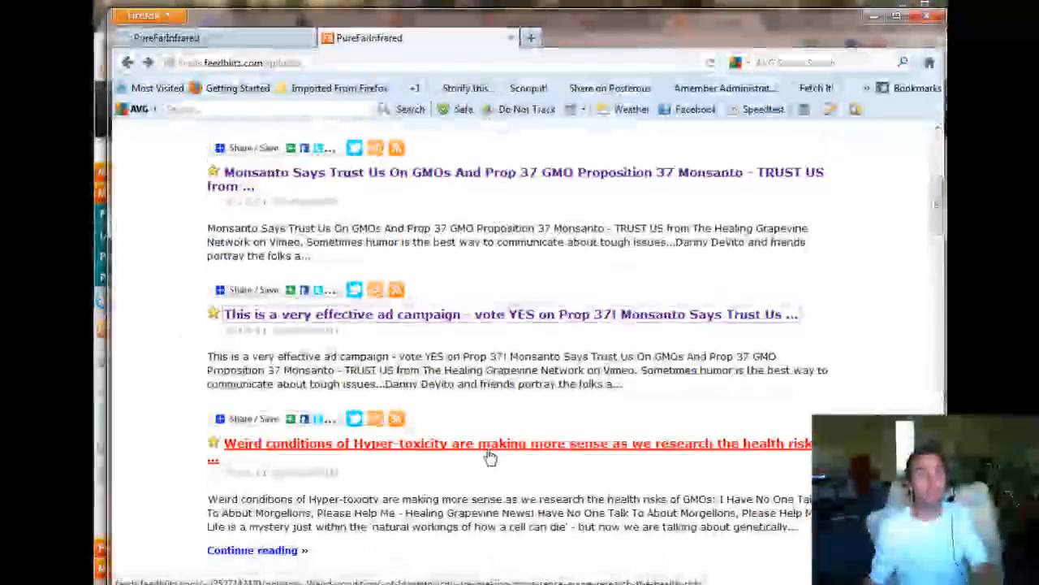
click(491, 453)
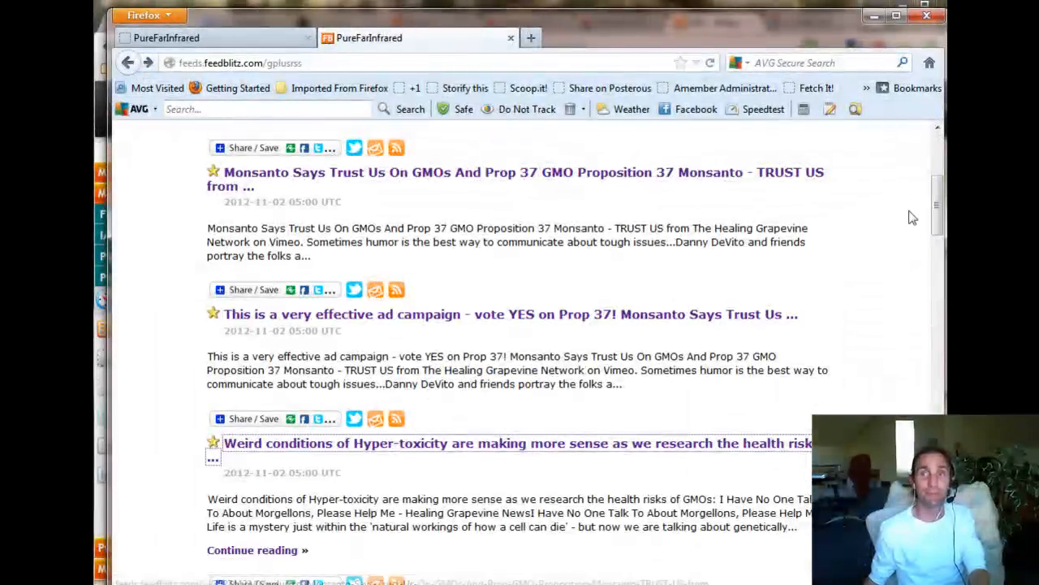
scroll(down, 3)
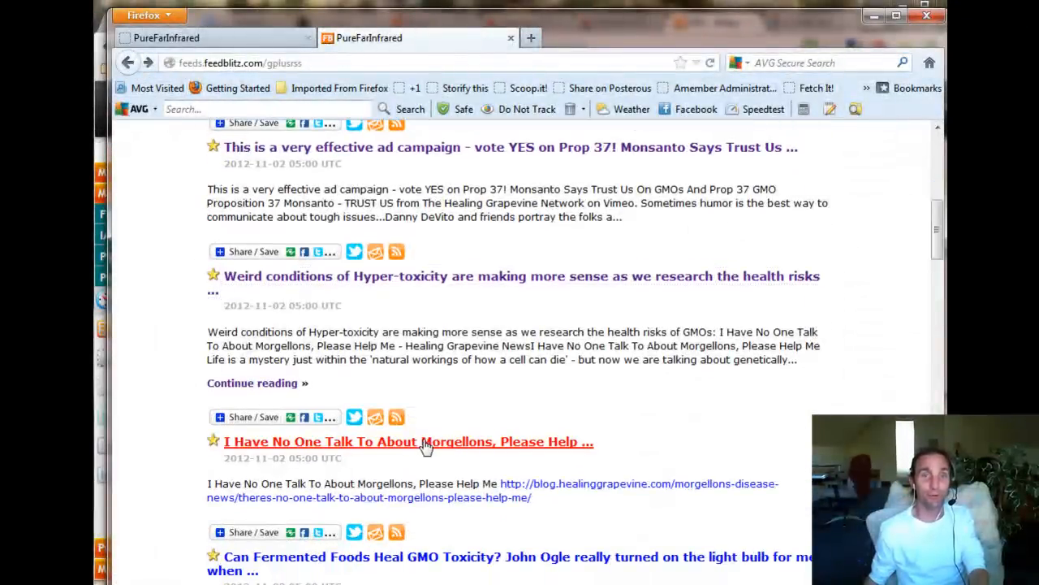
Open the Morgellons article, then the Fermented Foods article's original Google+ post.
click(408, 441)
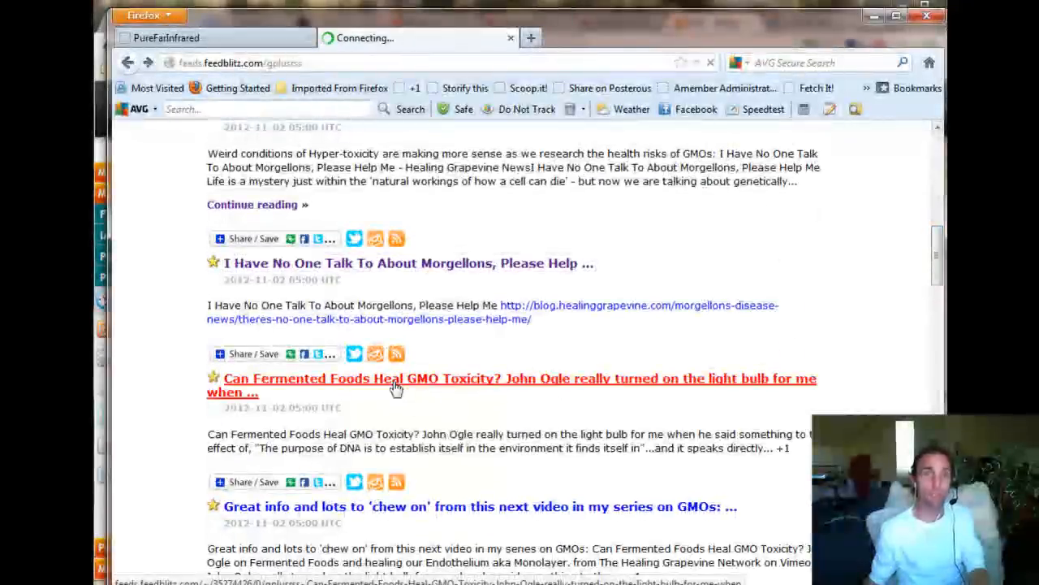
click(396, 386)
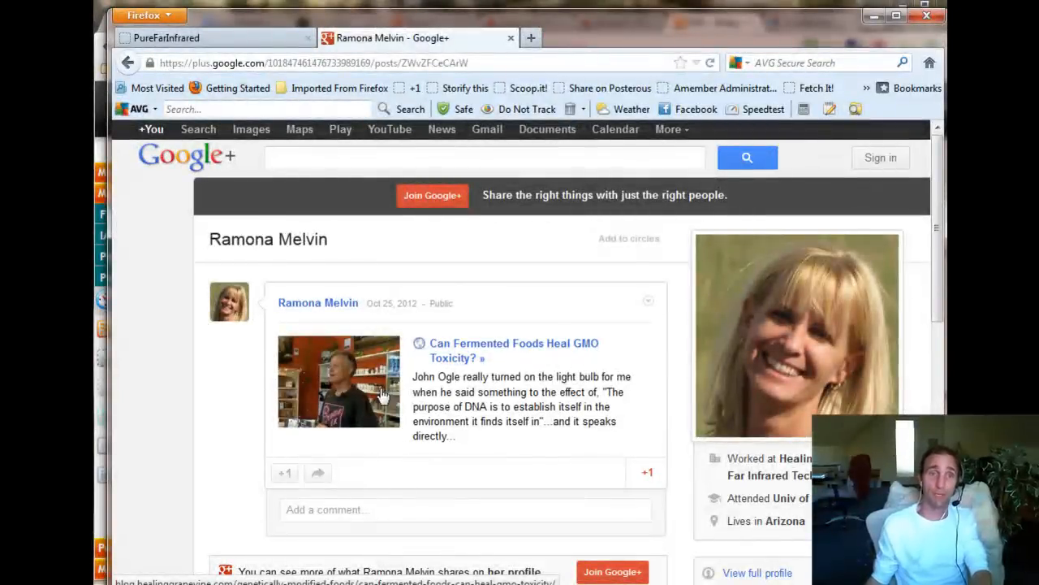
scroll(down, 3)
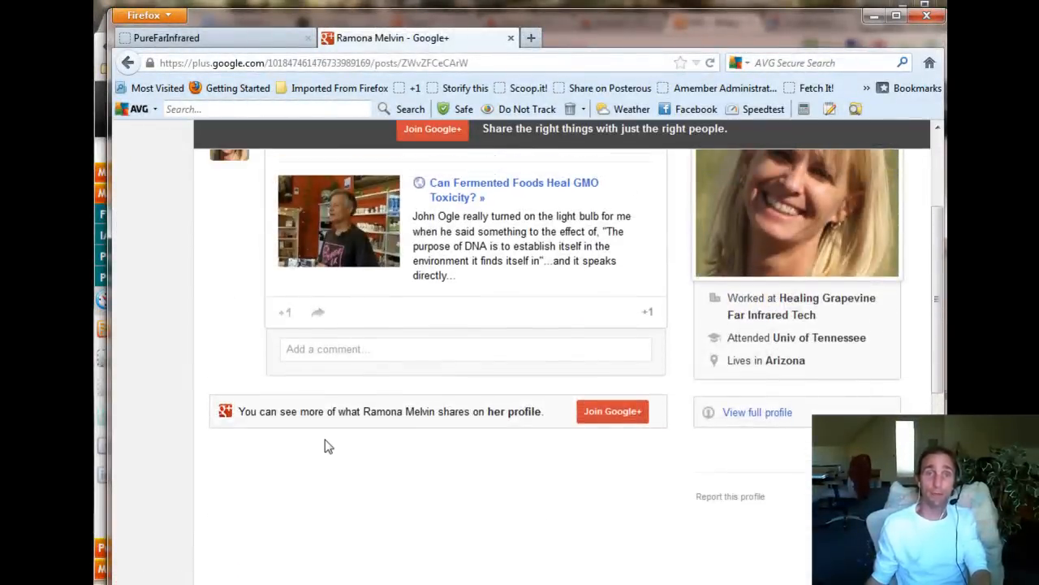
scroll(up, 3)
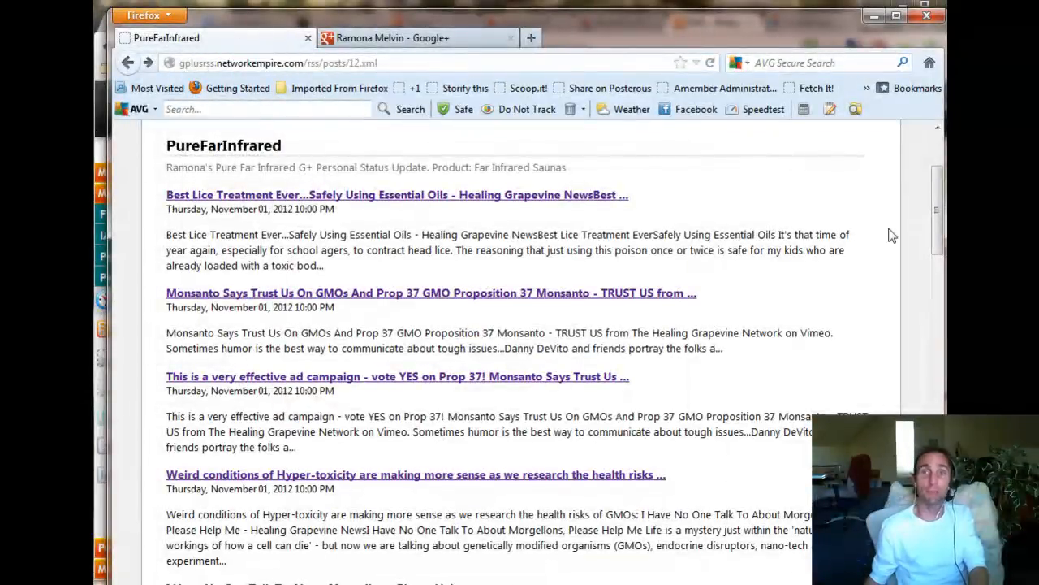
Scroll through the posts/12.xml feed items to compare with FeedBlitz.
scroll(down, 3)
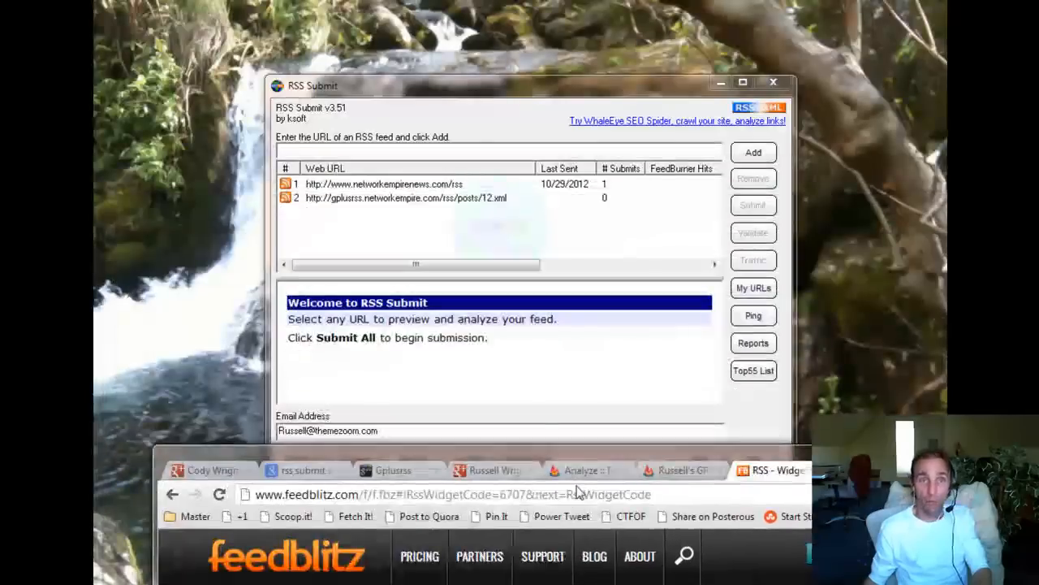
text(http://feeds.feedblitz.com/gplusrss)
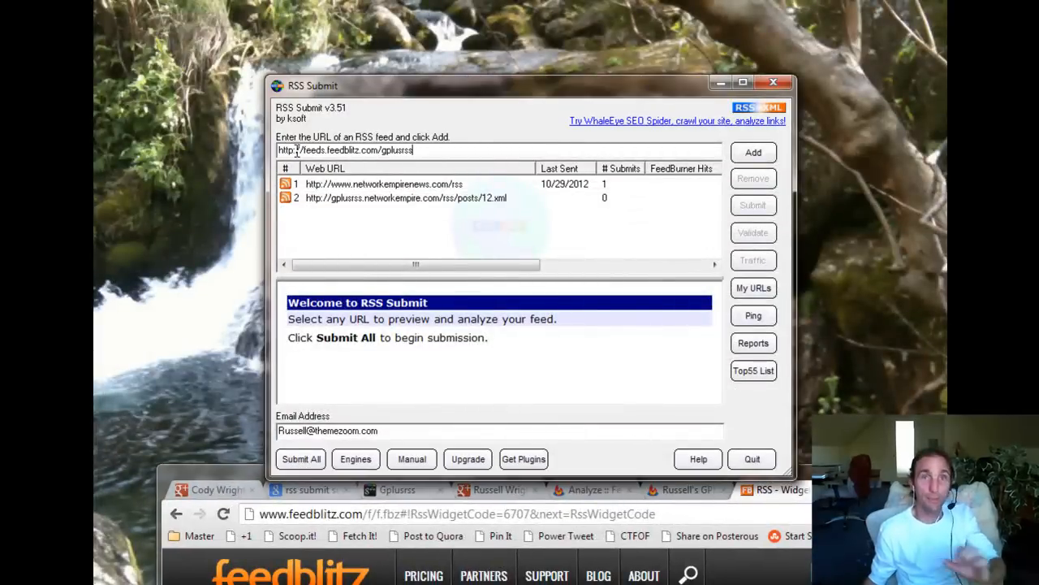
click(753, 153)
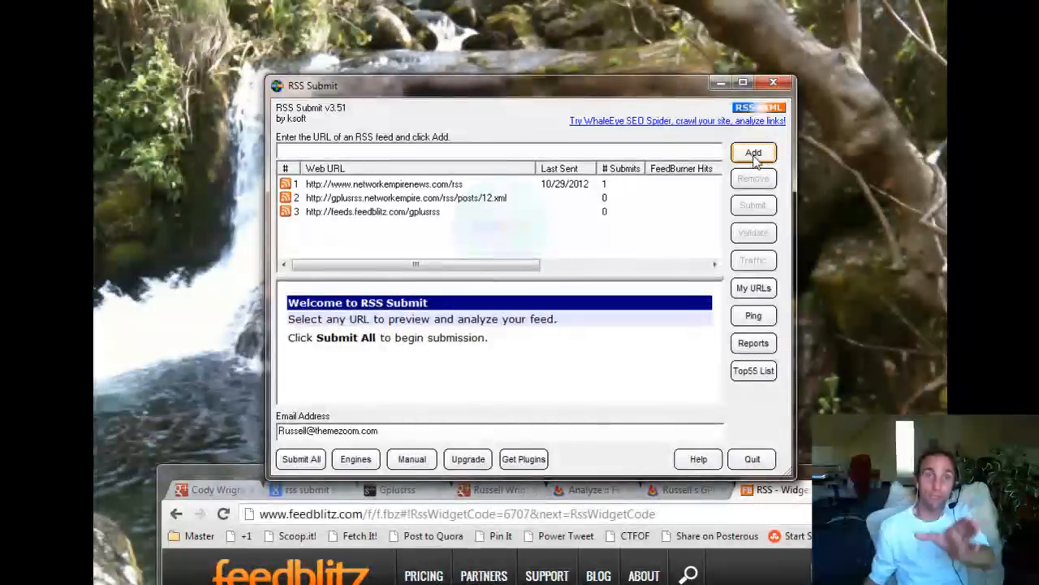
mouse_move(450, 228)
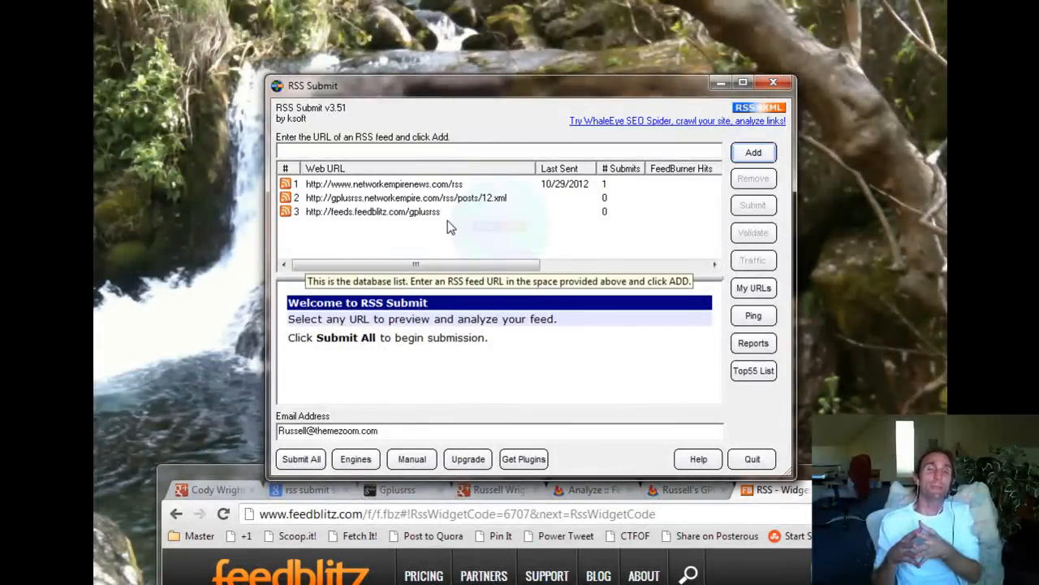
mouse_move(535, 199)
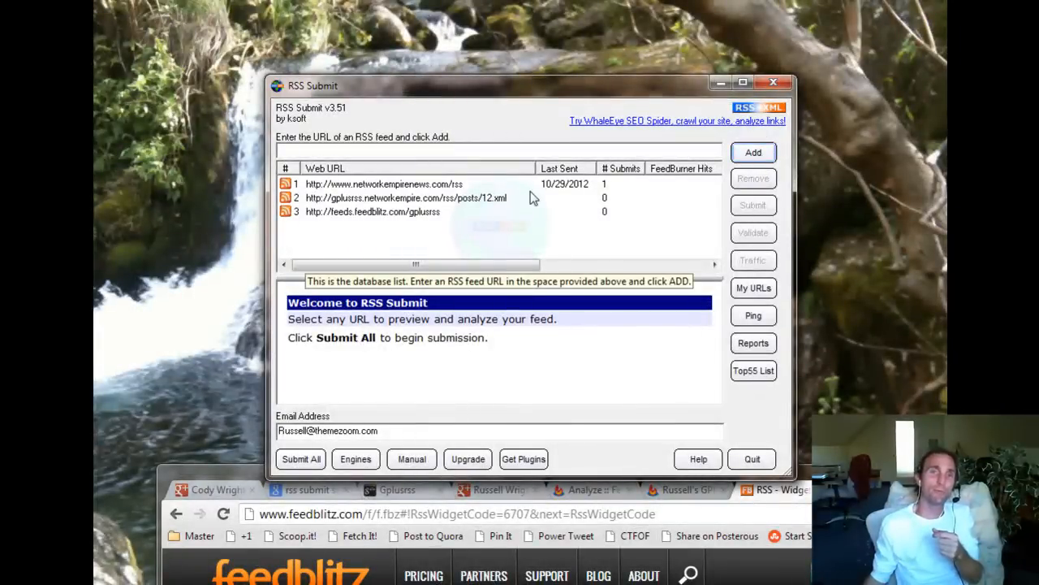
mouse_move(347, 206)
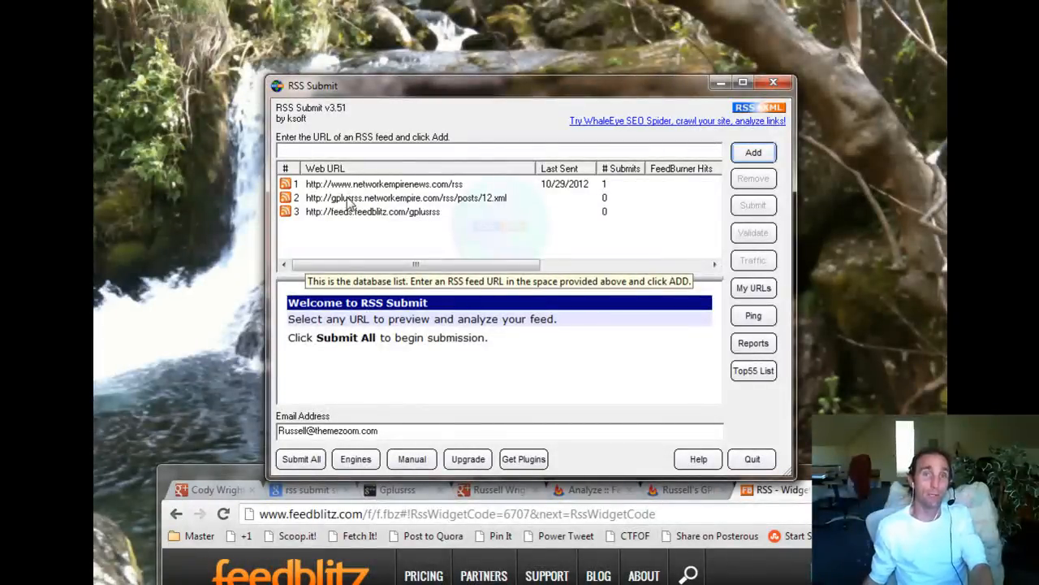
mouse_move(393, 198)
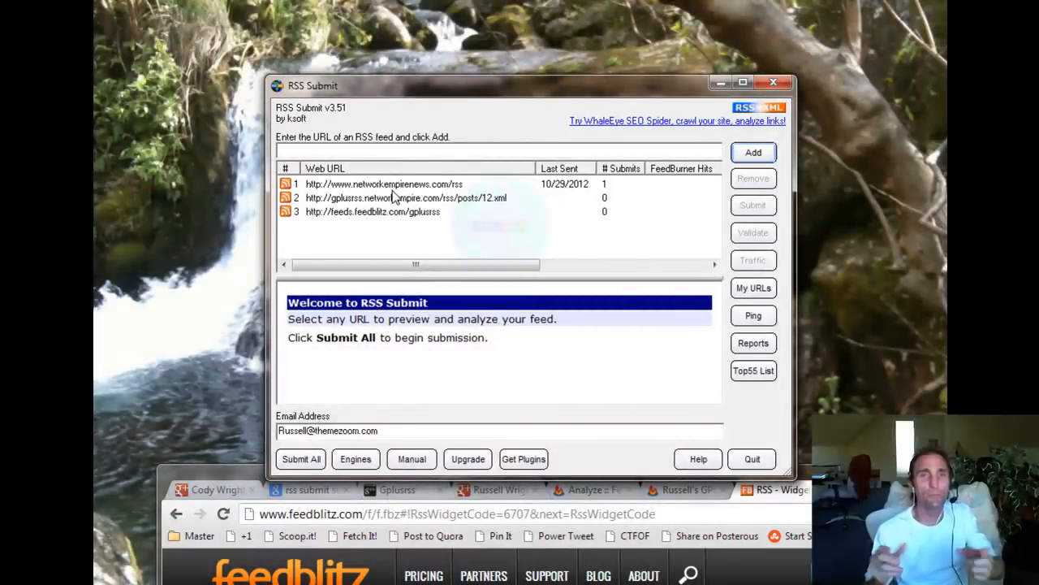
mouse_move(509, 200)
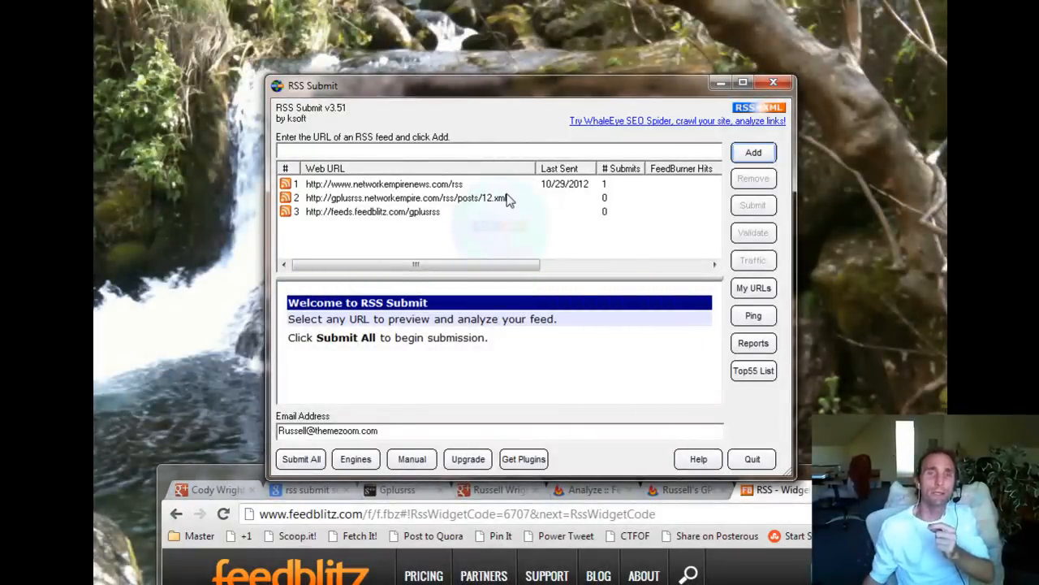
mouse_move(353, 219)
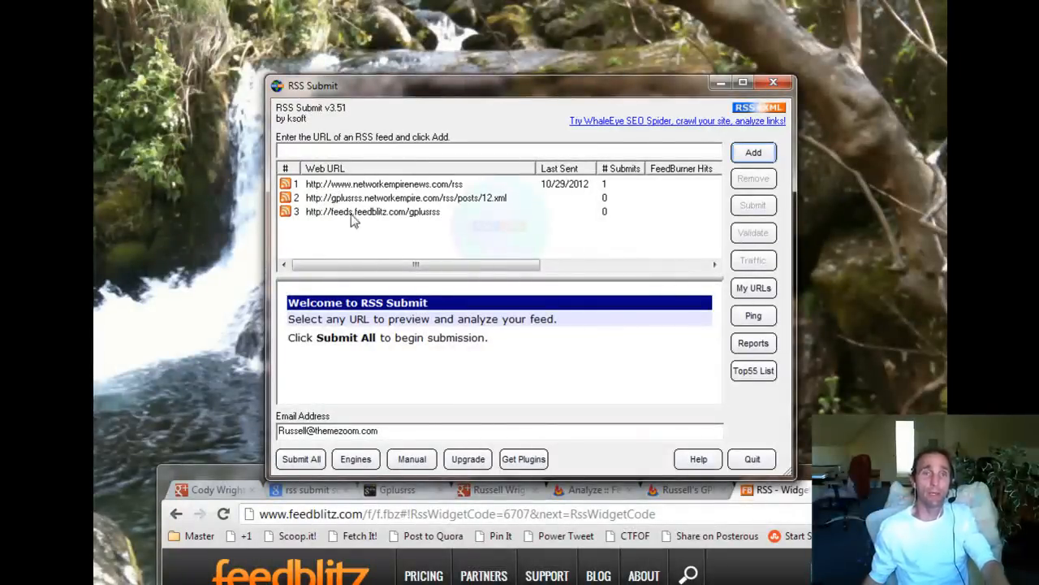
mouse_move(313, 216)
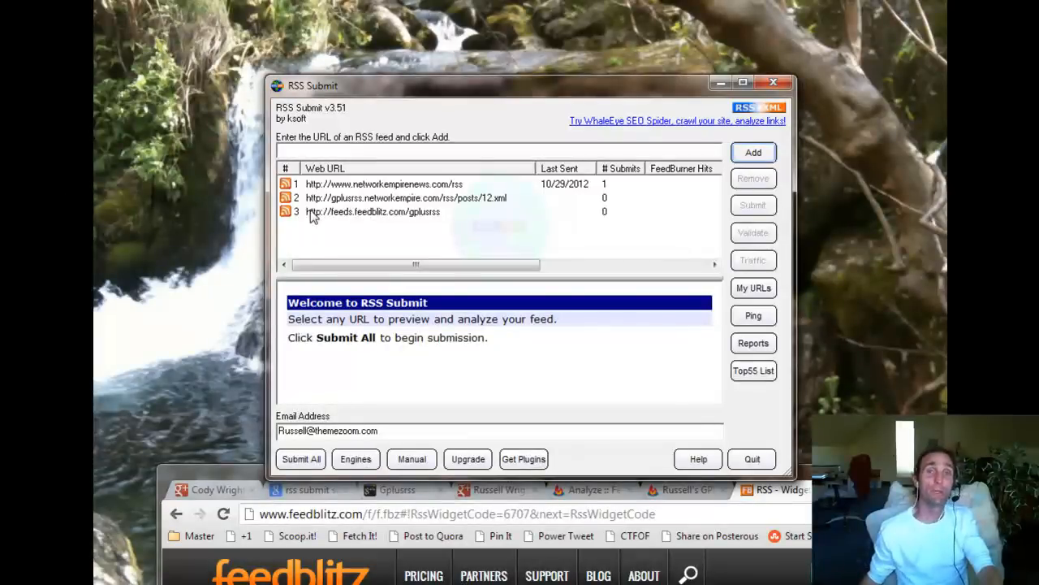
mouse_move(191, 217)
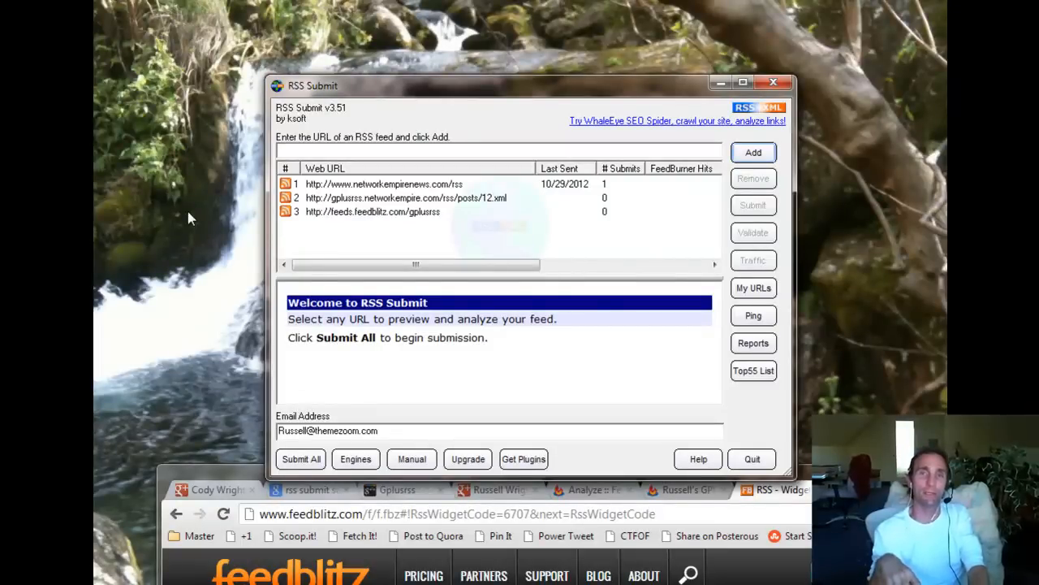
mouse_move(451, 90)
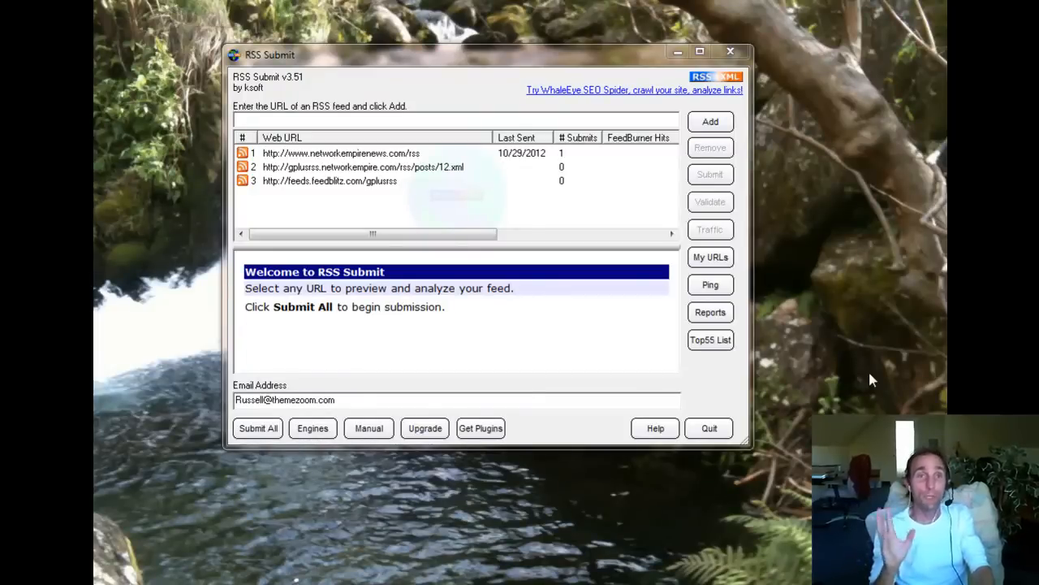
mouse_move(362, 271)
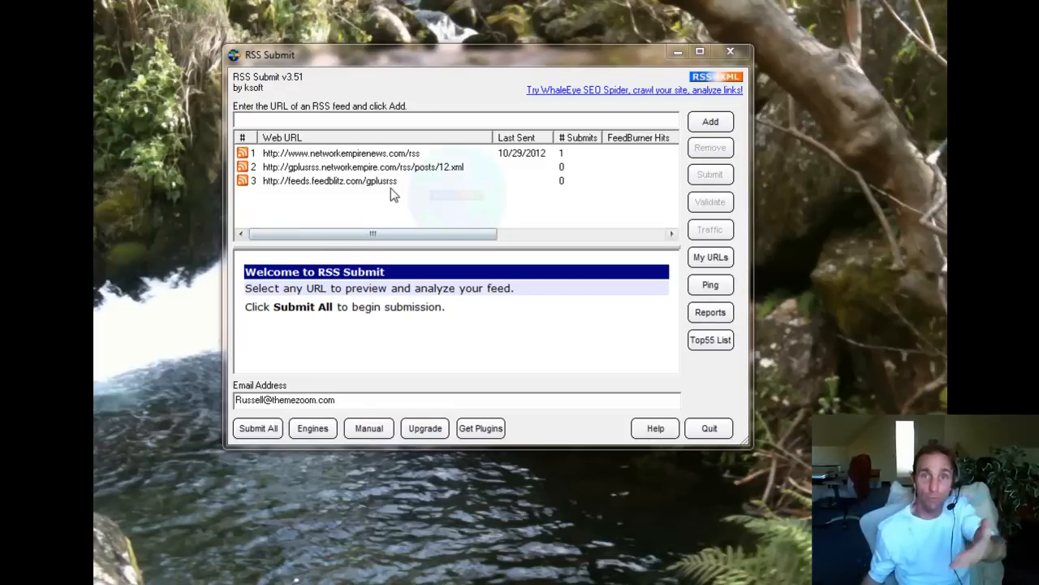
mouse_move(316, 201)
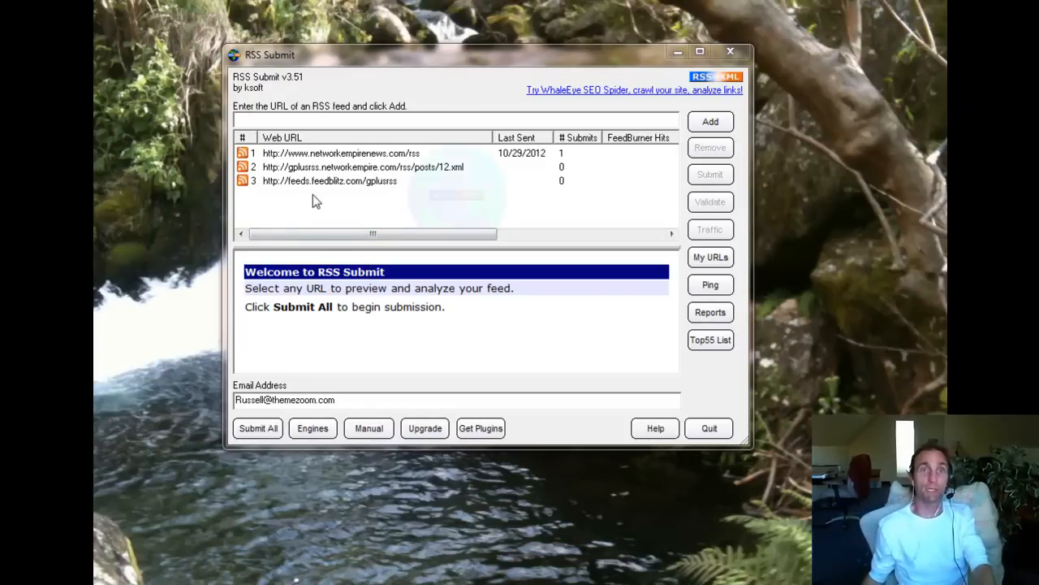
mouse_move(710, 339)
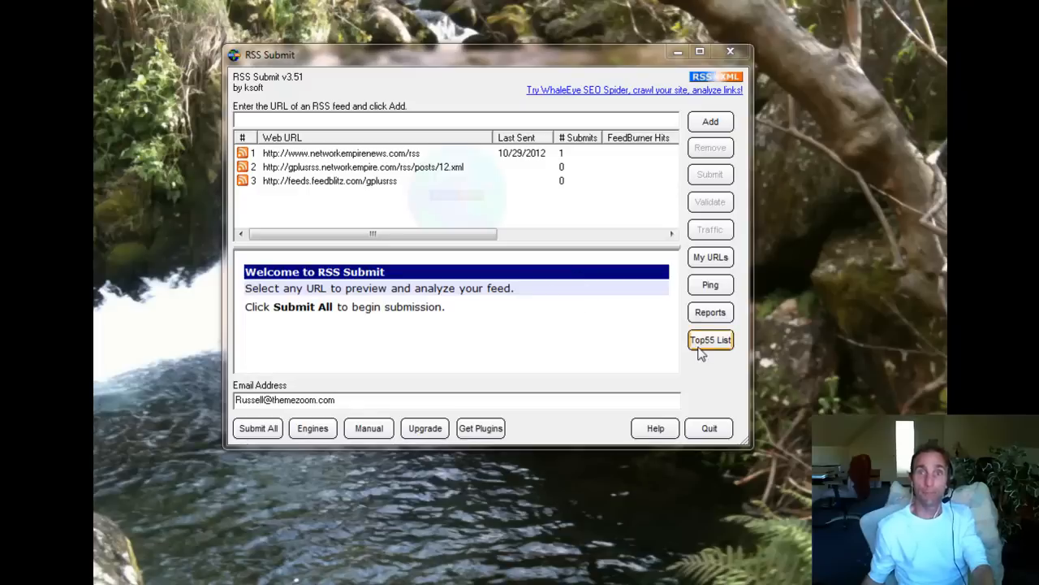
mouse_move(274, 344)
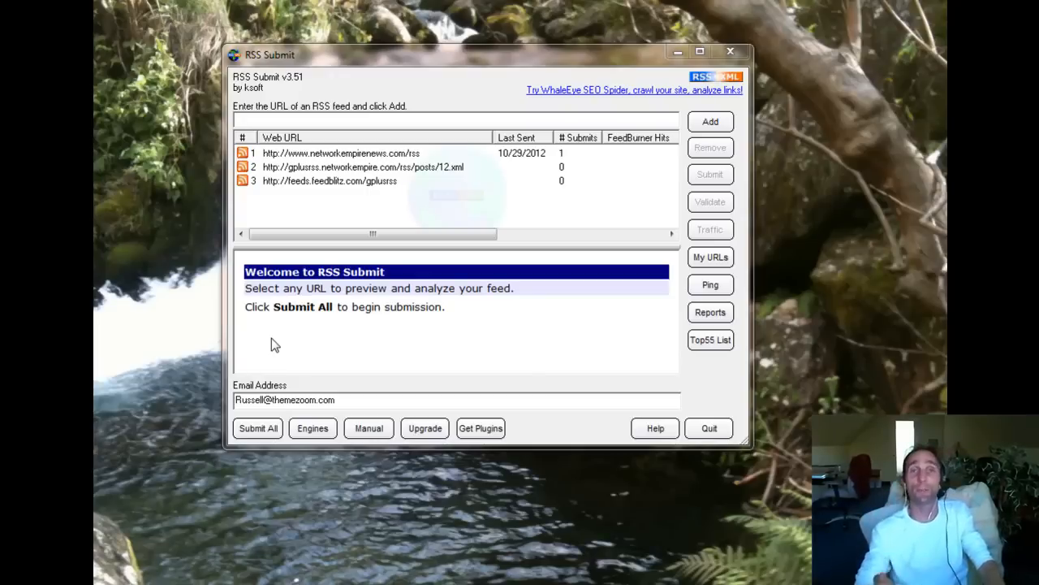
mouse_move(372, 245)
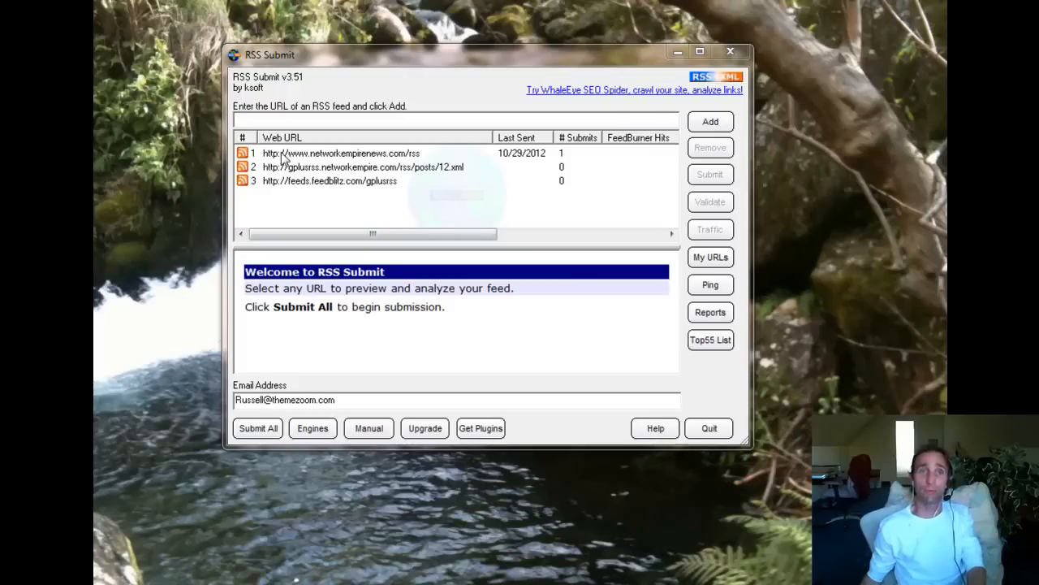
Remove the networkempirenews.com feed from the list.
click(709, 146)
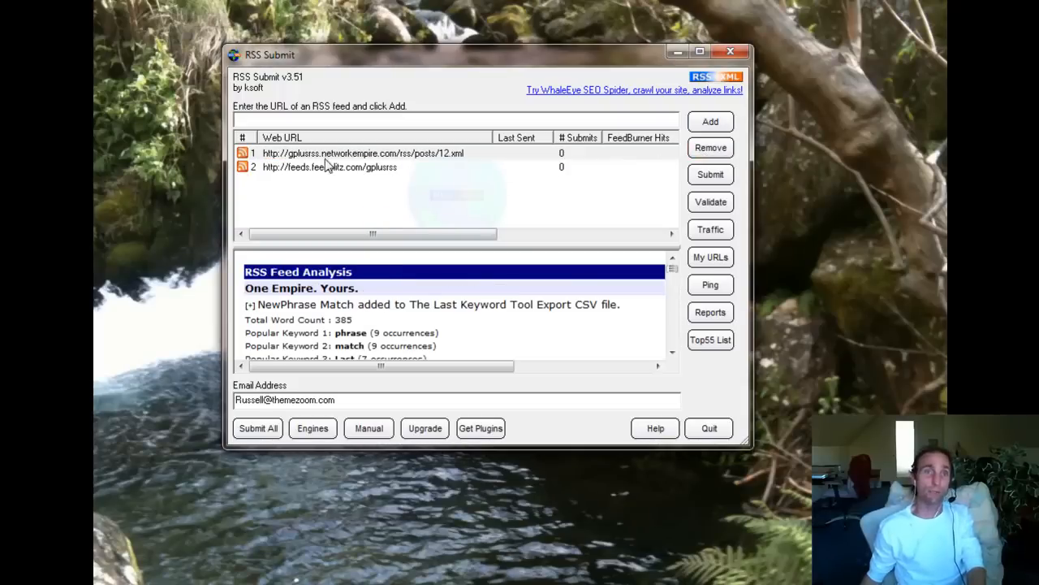
mouse_move(341, 167)
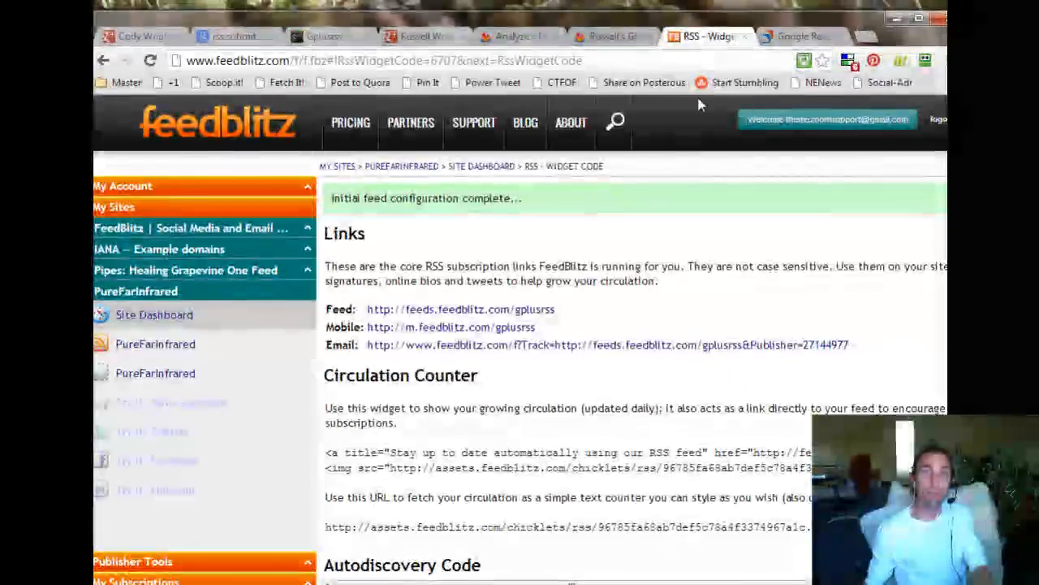
On the GplusRSS projects page, inspect the PureFarInfrared Posts RSS link.
click(325, 36)
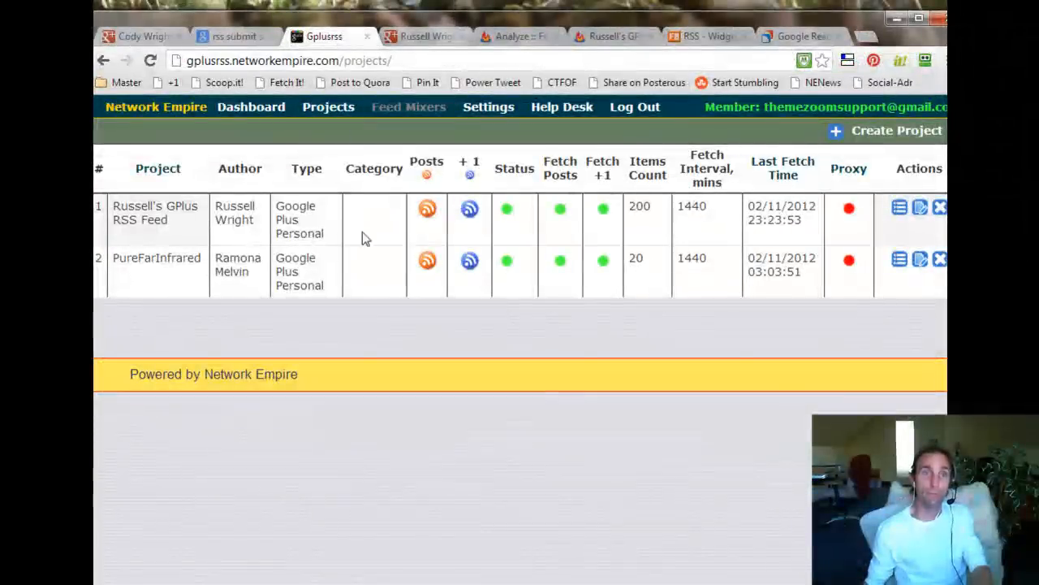
mouse_move(427, 261)
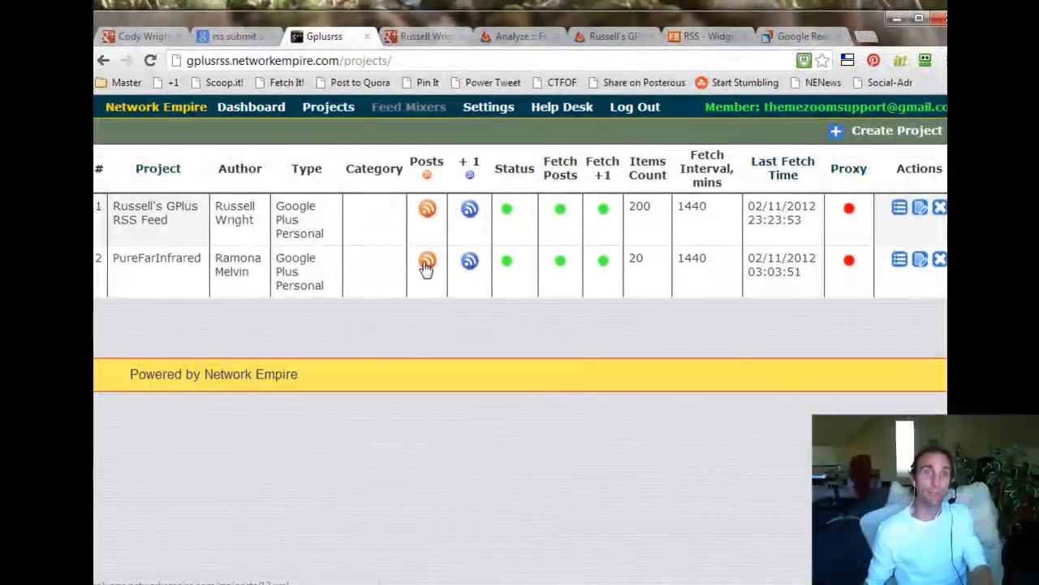
right_click(427, 261)
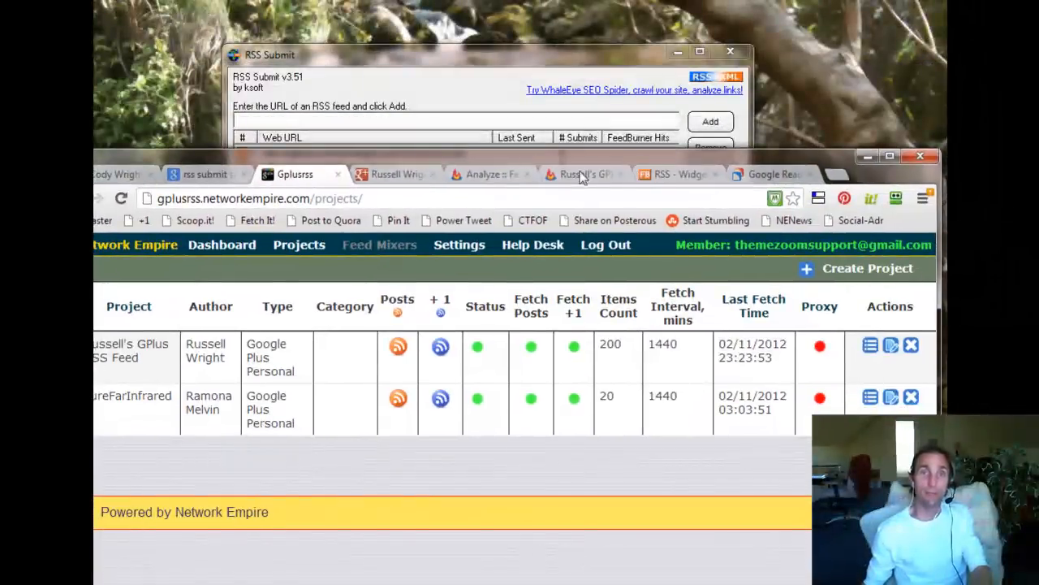
Highlight the feeds.feedblitz.com/gplusrss address on FeedBlitz's feed links page.
click(675, 149)
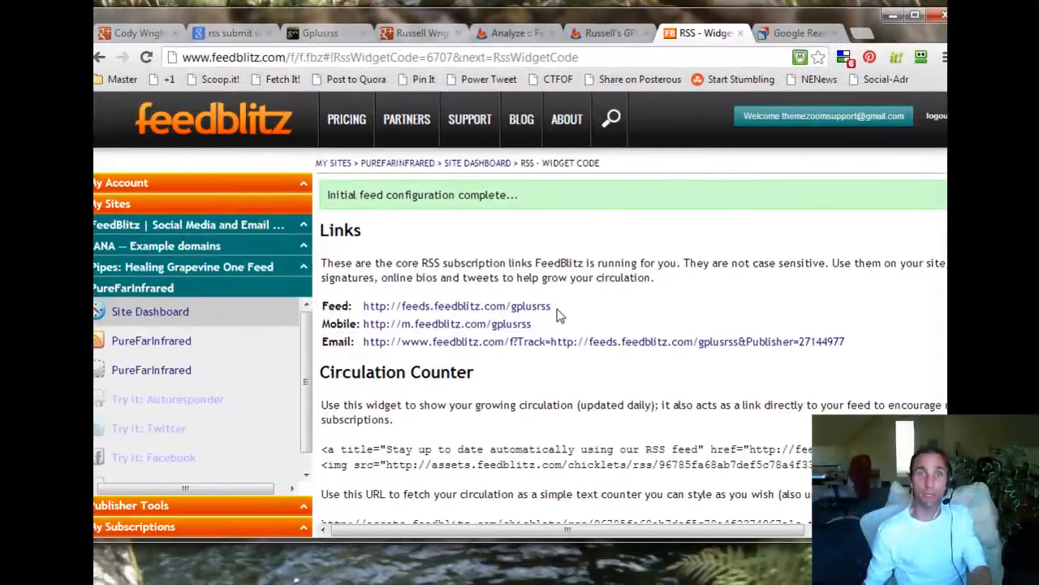
double_click(456, 306)
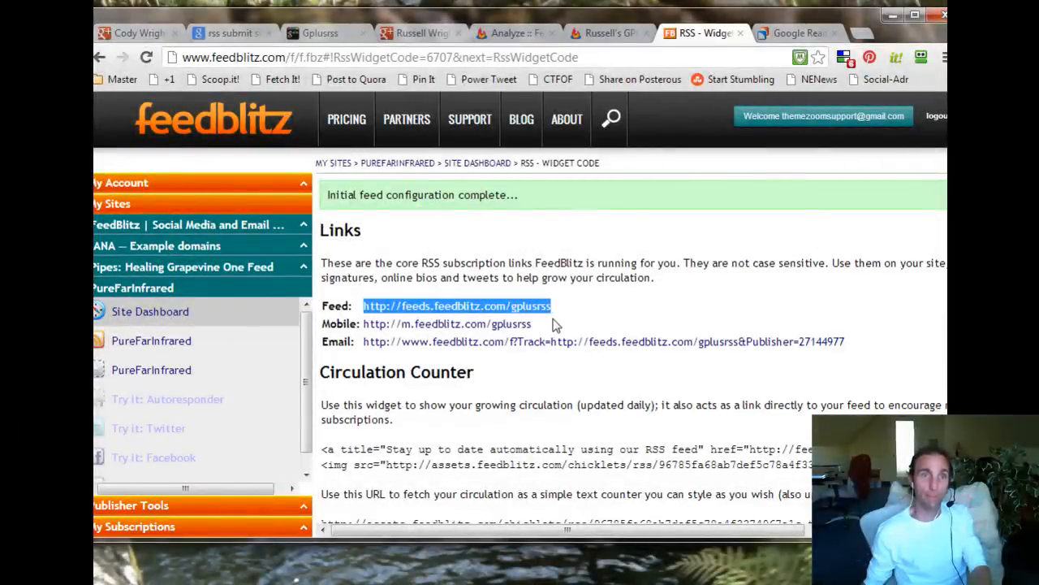
mouse_move(559, 319)
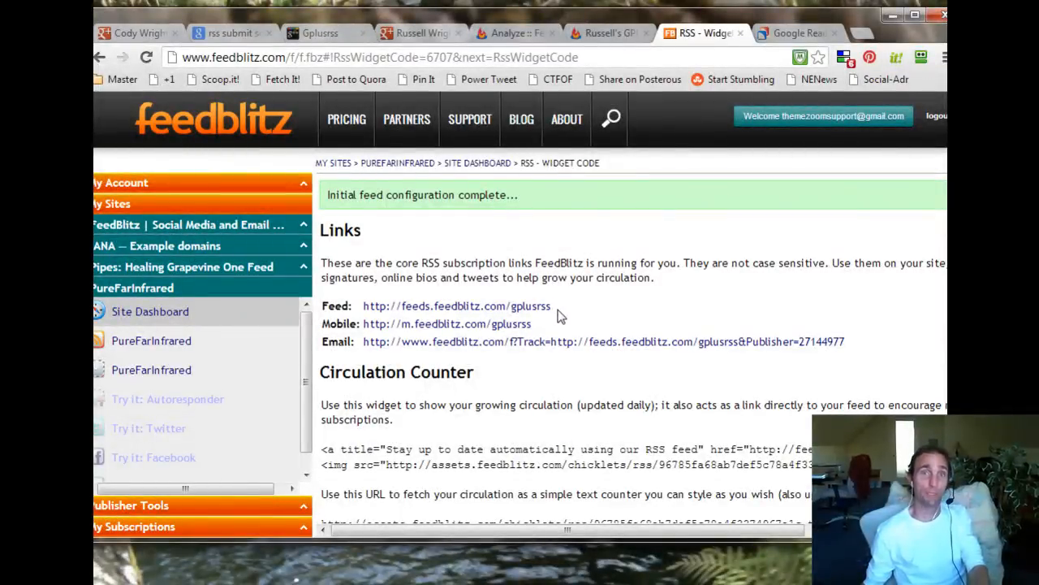
mouse_move(838, 22)
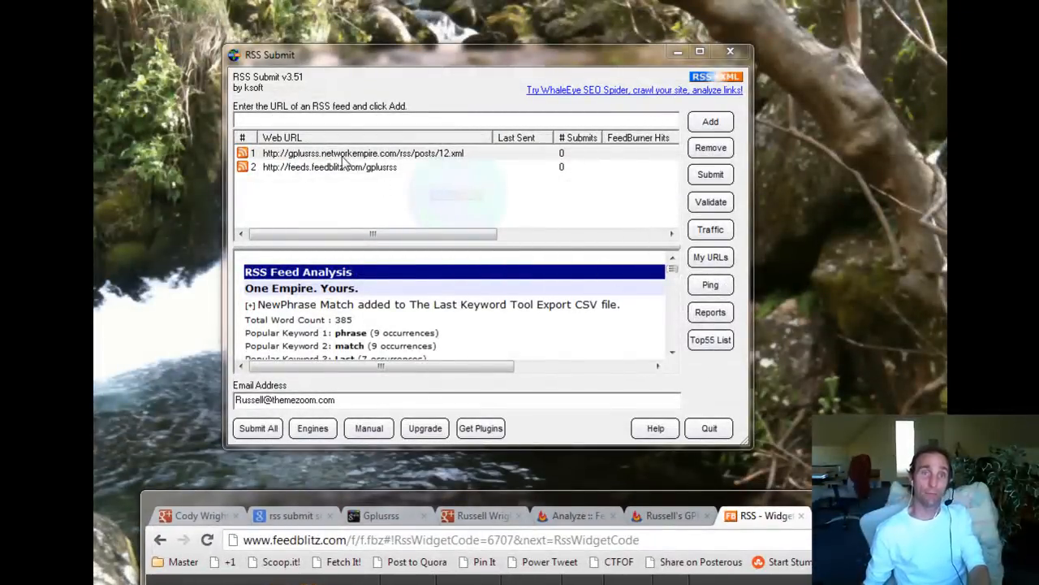
mouse_move(664, 227)
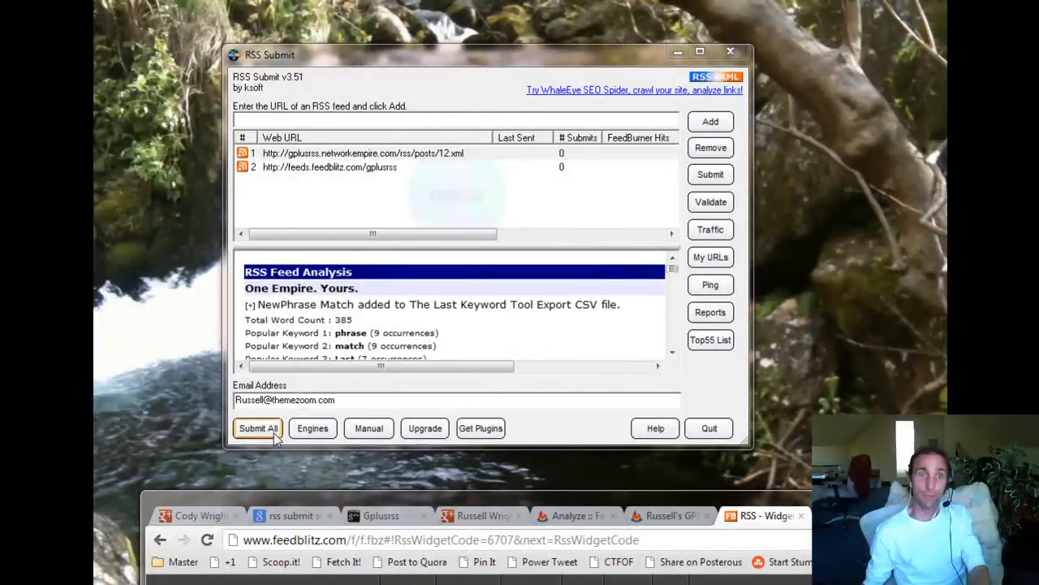
mouse_move(710, 174)
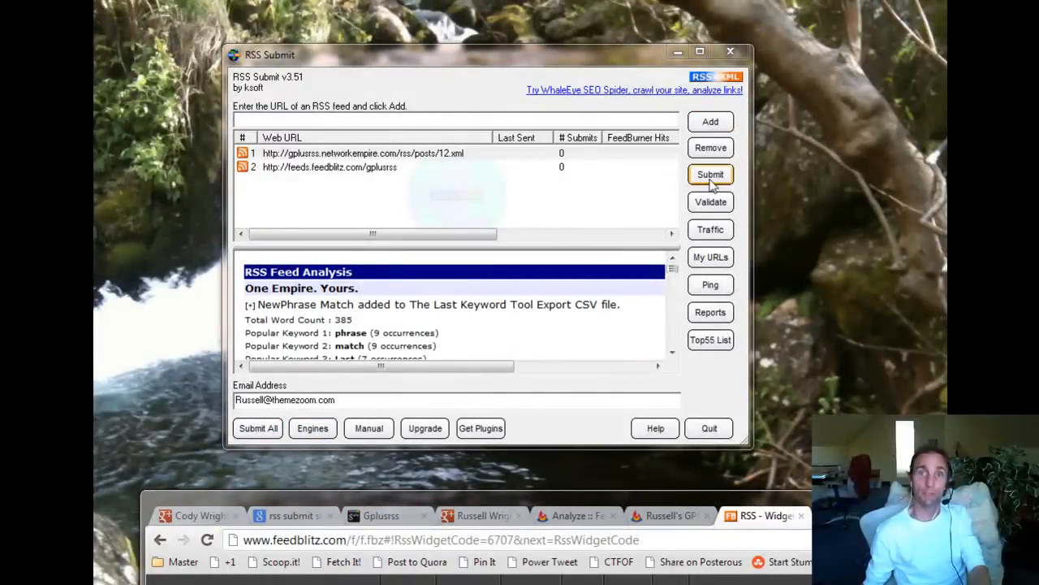
Submit both queued gplusrss feeds to the RSS directories.
click(258, 428)
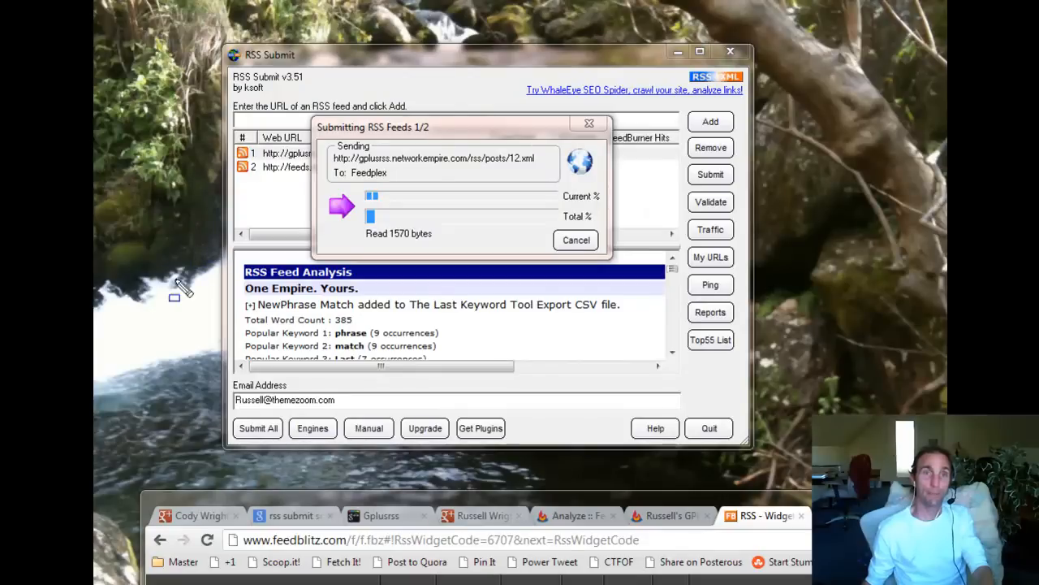
mouse_move(332, 469)
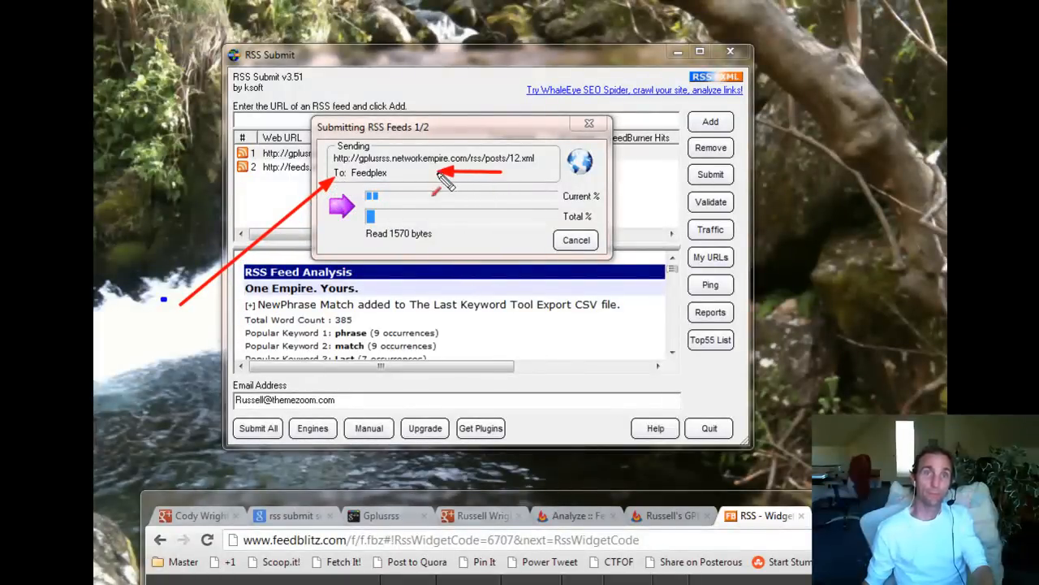
mouse_move(443, 181)
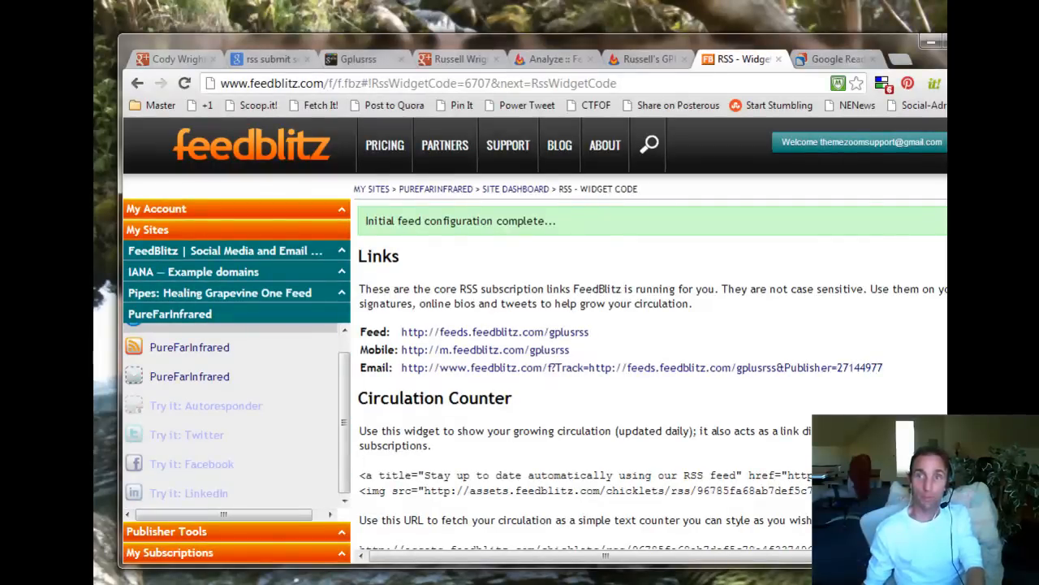
scroll(down, 3)
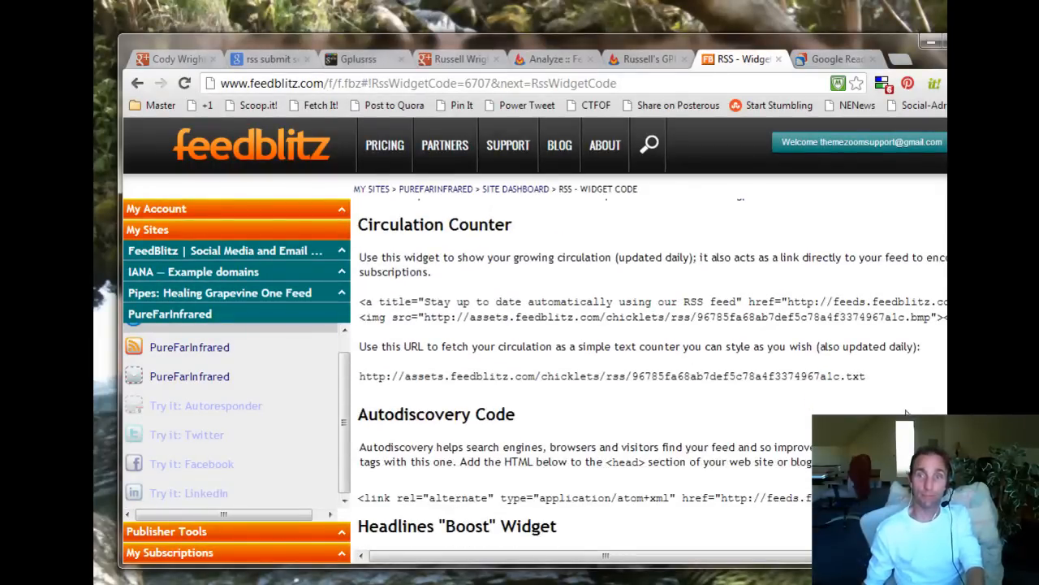
scroll(down, 3)
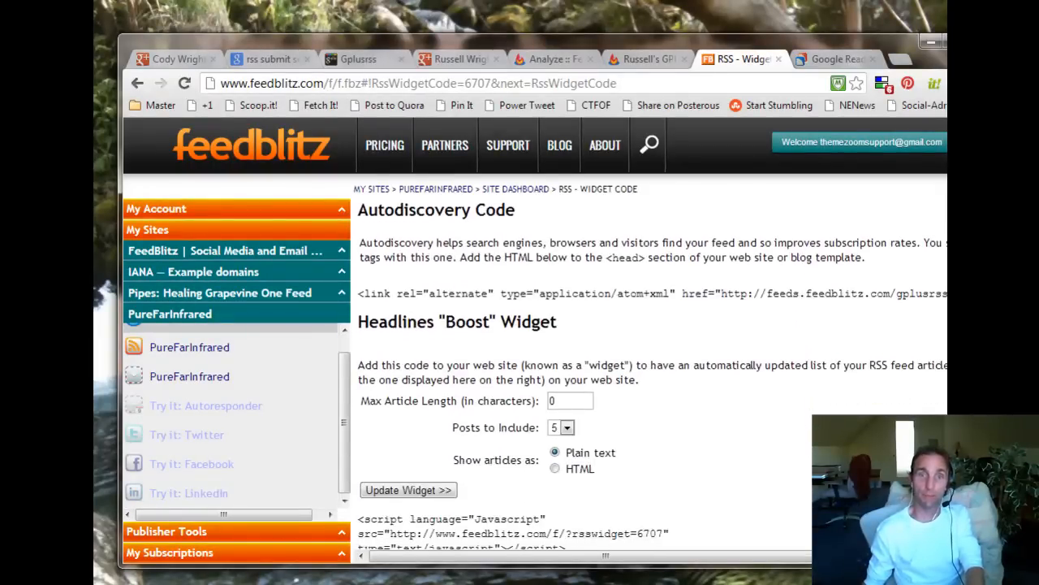
scroll(down, 3)
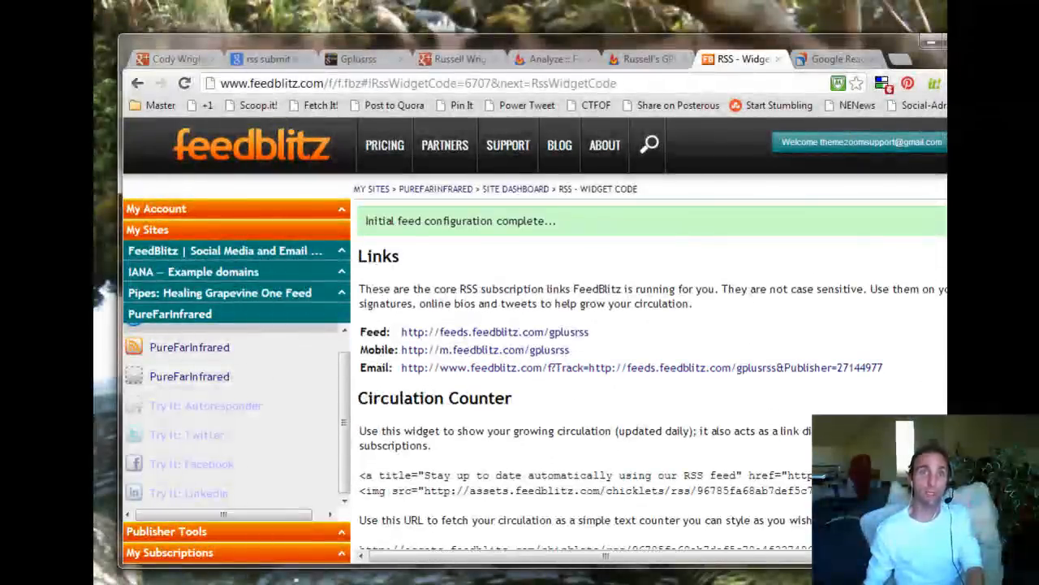
double_click(551, 350)
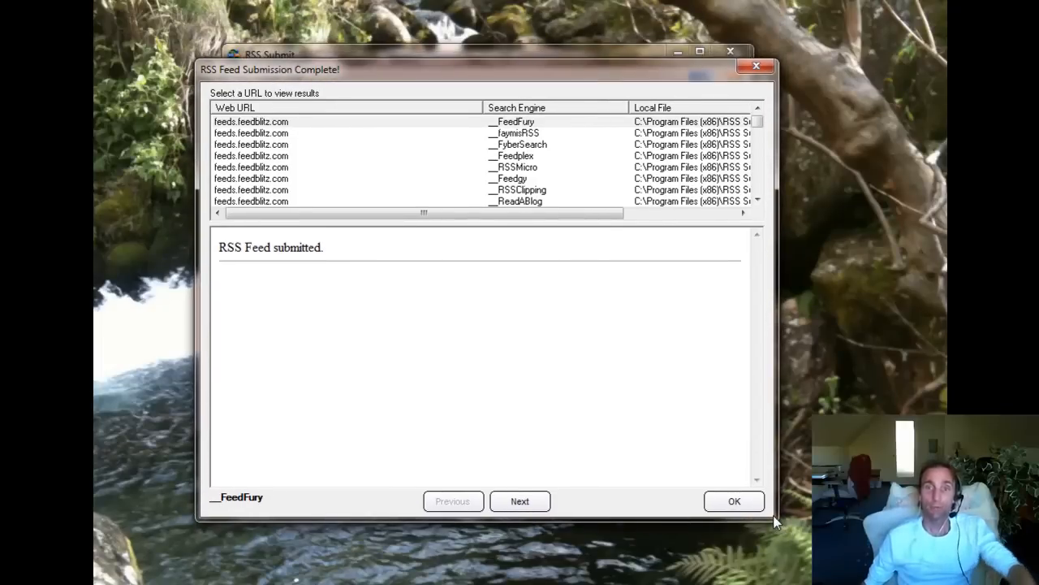
mouse_move(638, 227)
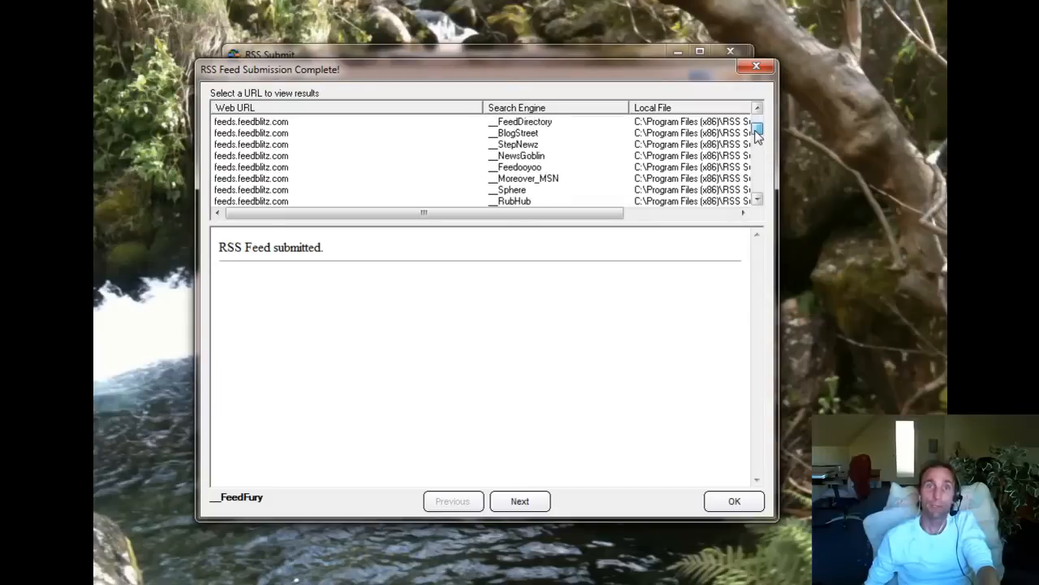
Scroll through the RSS Feed Submission Complete results list.
scroll(down, 3)
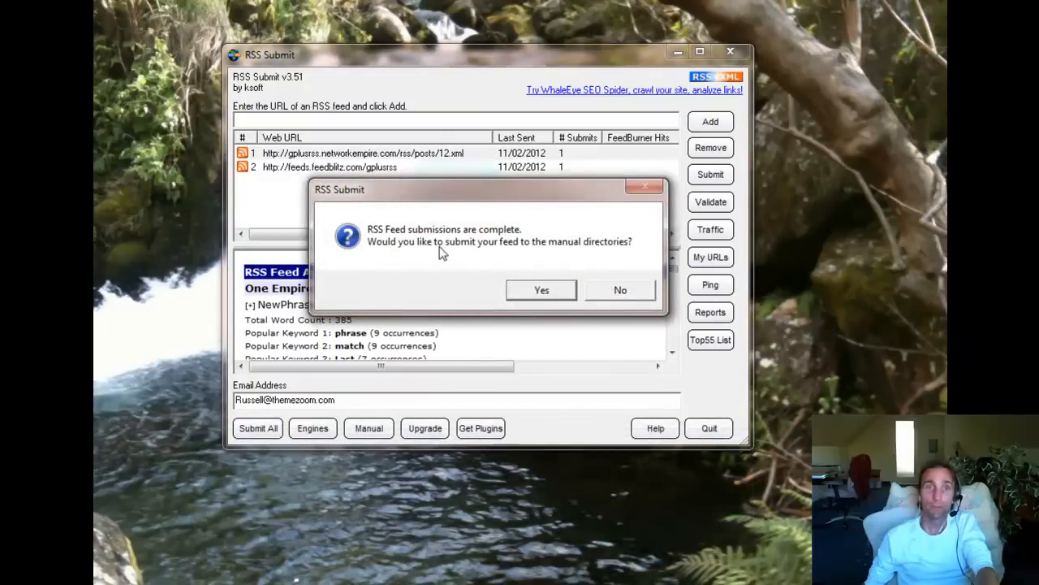
mouse_move(542, 289)
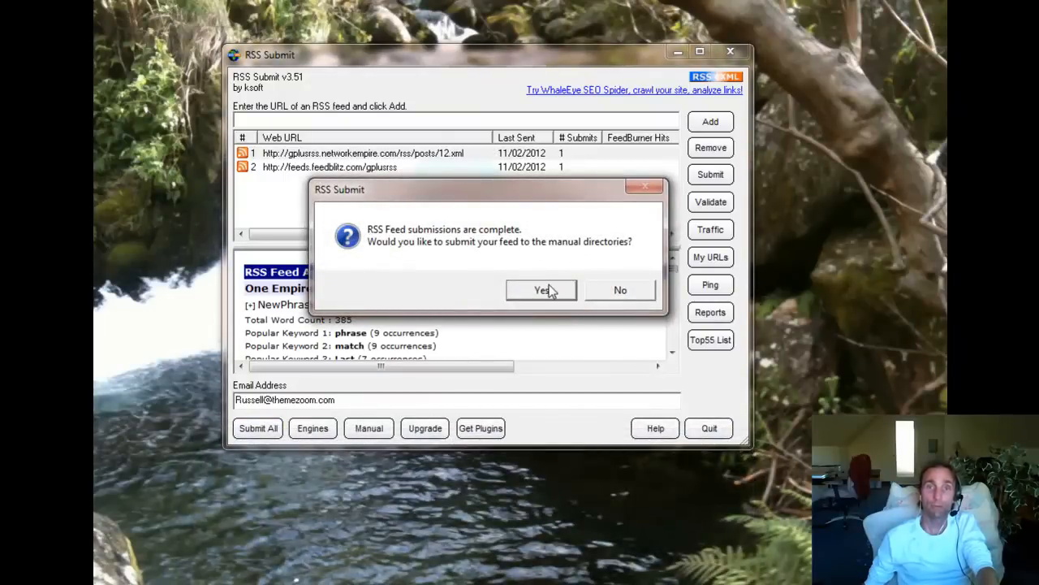
Accept the manual directories prompt to open the Auto-Fill Web Page Settings dialog.
click(541, 289)
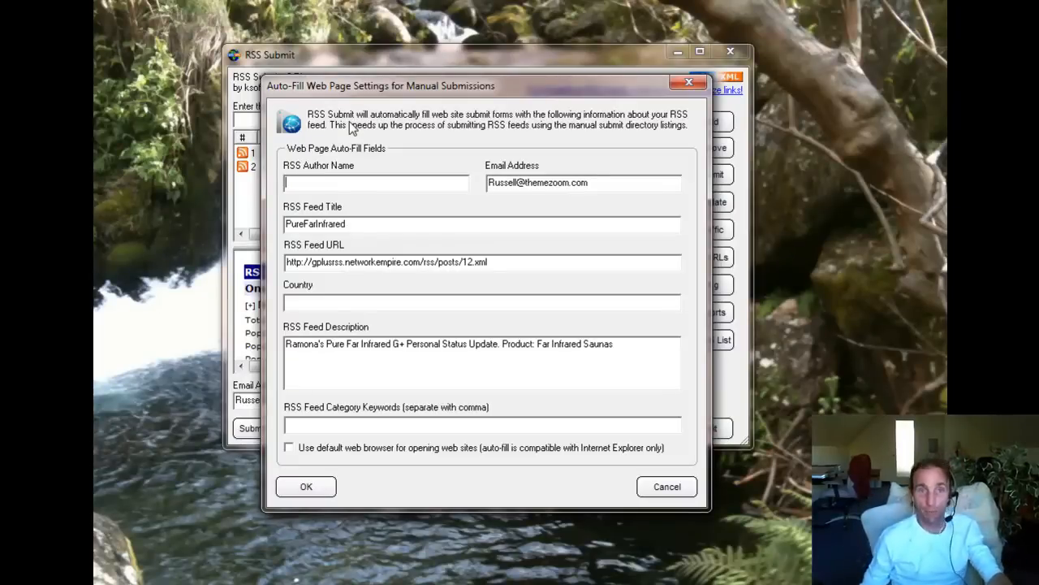
mouse_move(374, 89)
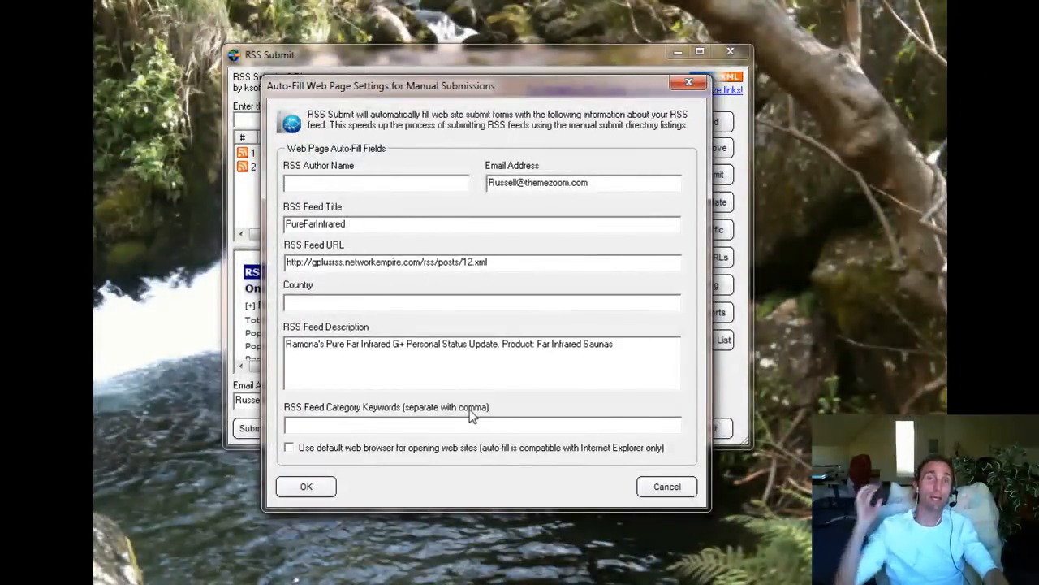
click(376, 182)
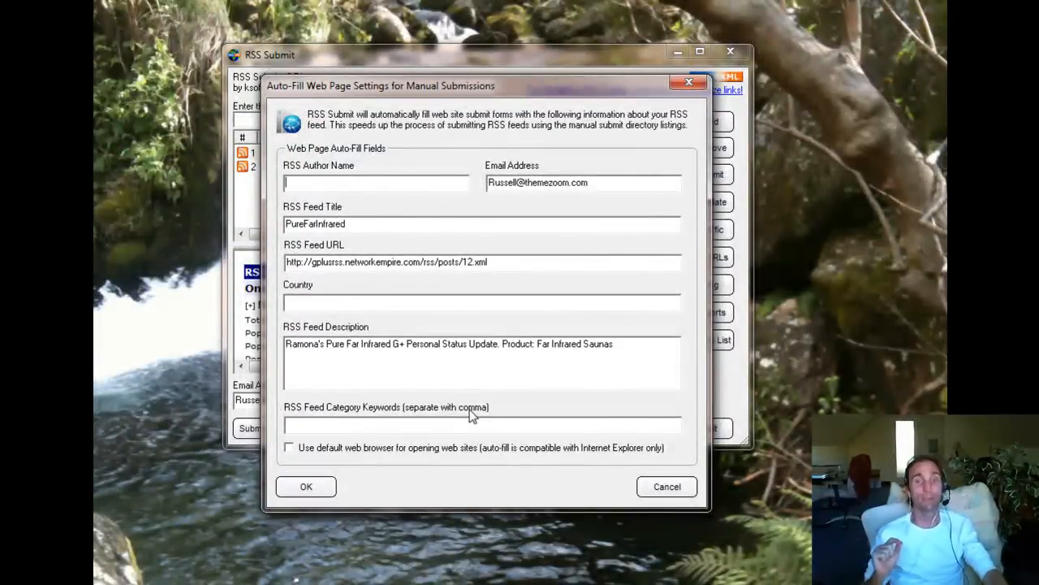